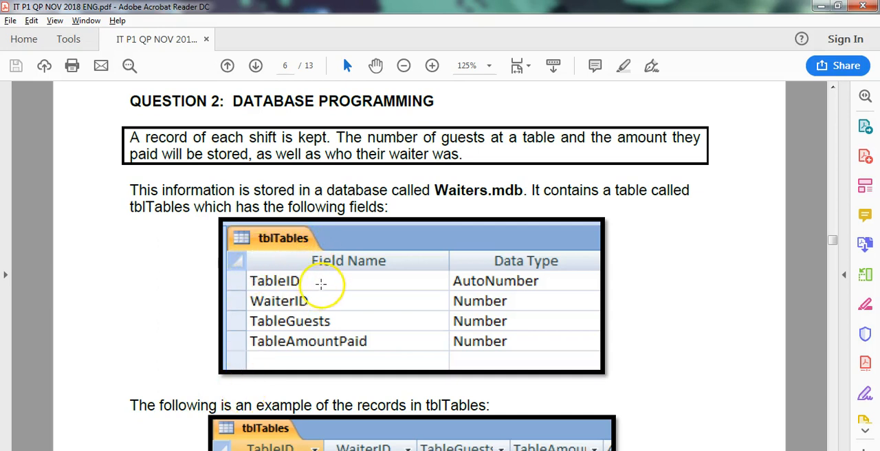
mouse_move(489, 288)
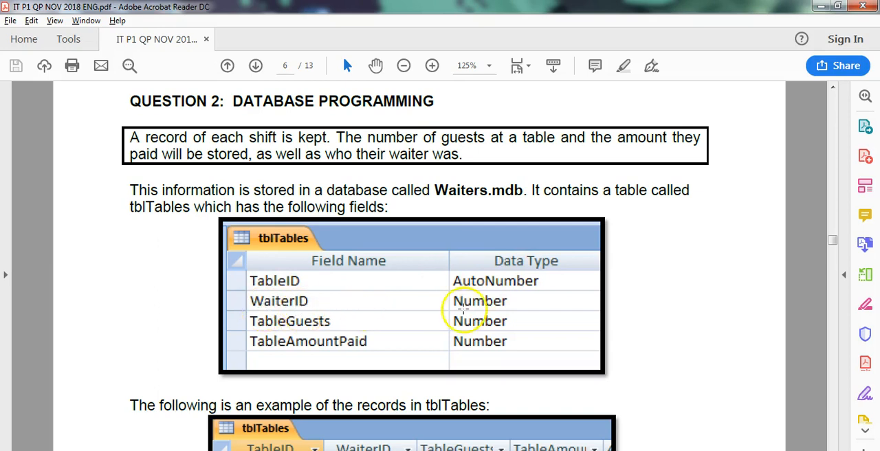
mouse_move(392, 324)
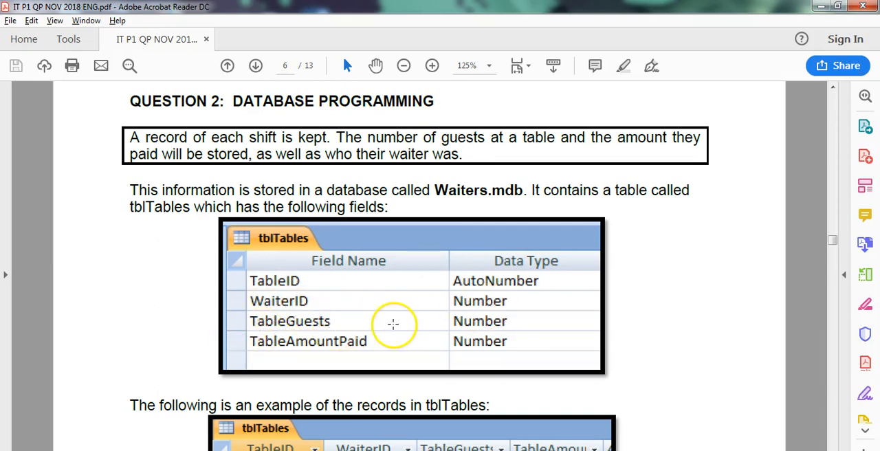
- Scroll page 6 past the tblTables fields and sample records to the no-filters note
scroll(down, 3)
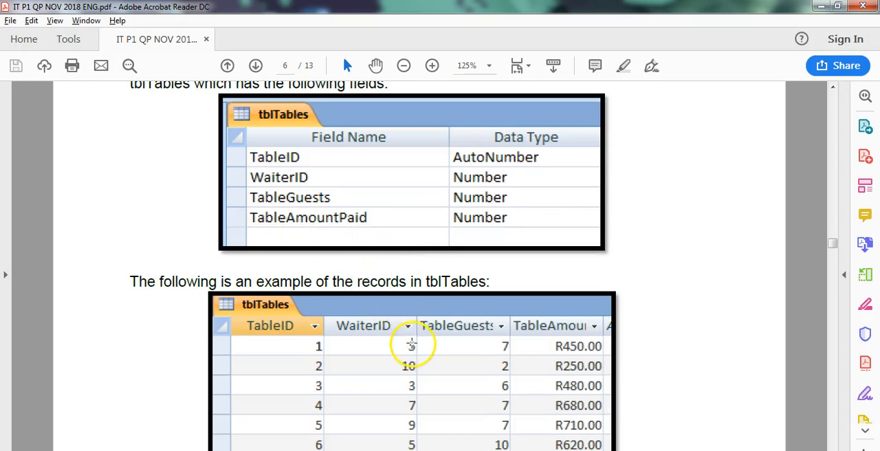
mouse_move(512, 346)
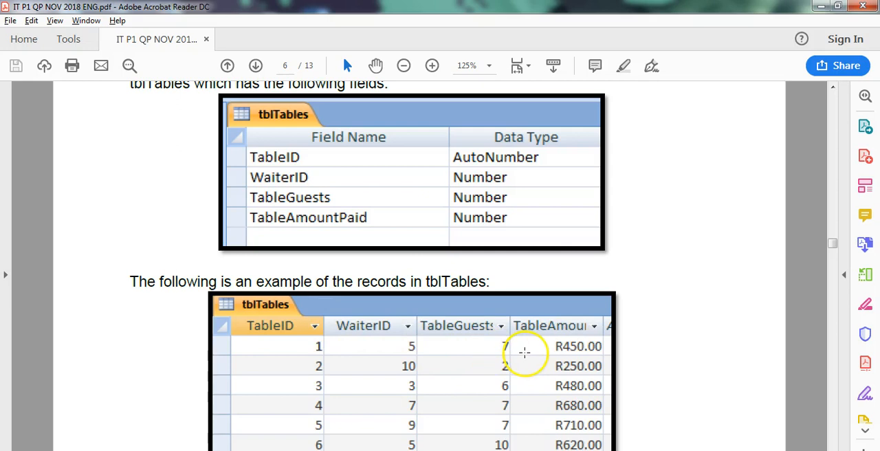
scroll(down, 3)
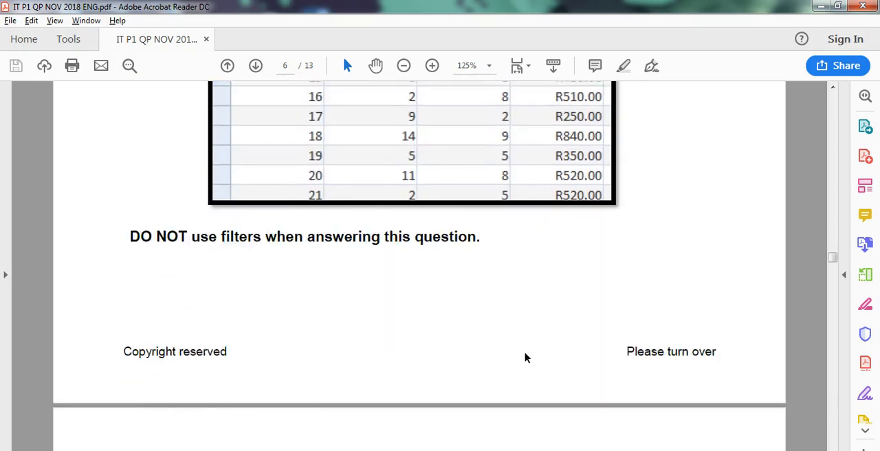
- Scroll to section 2.3 Total Number of Tables with its example output, then switch to Delphi
scroll(down, 3)
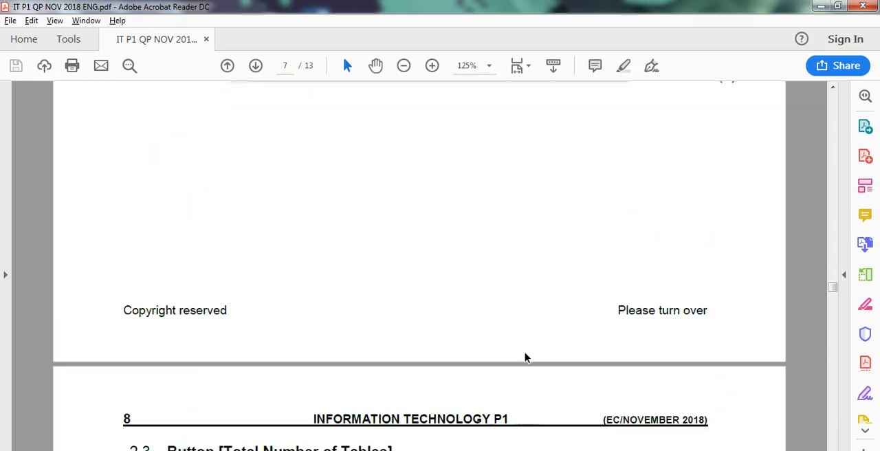
scroll(down, 3)
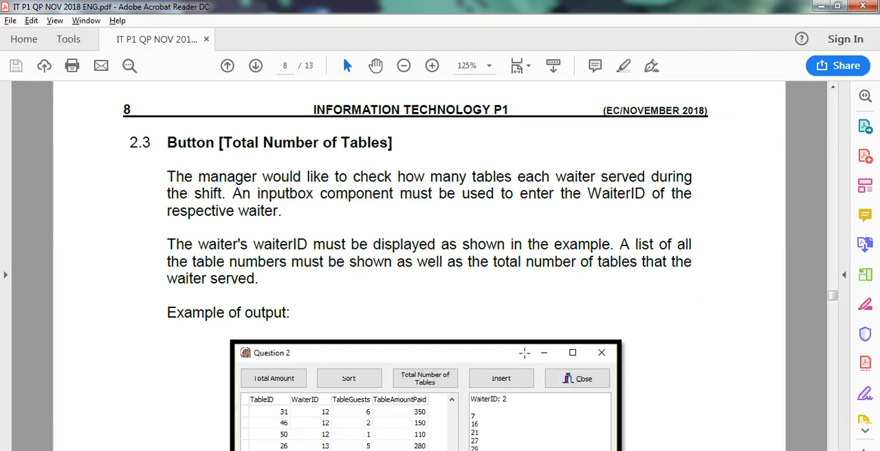
scroll(down, 3)
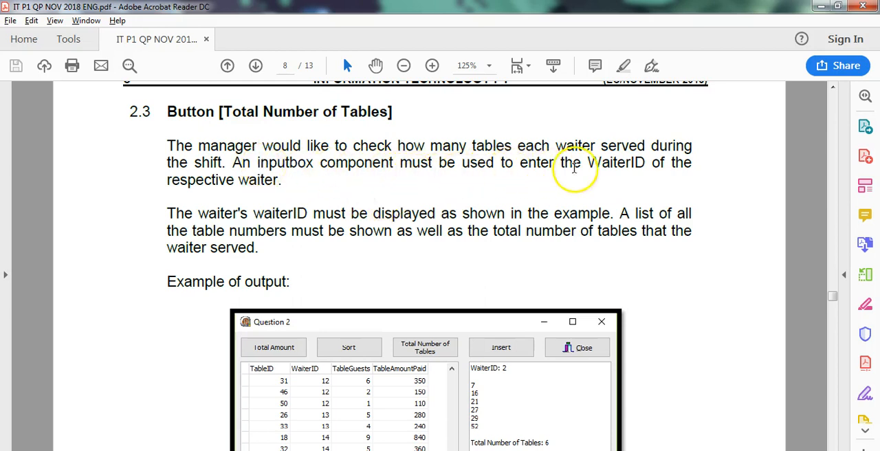
mouse_move(325, 401)
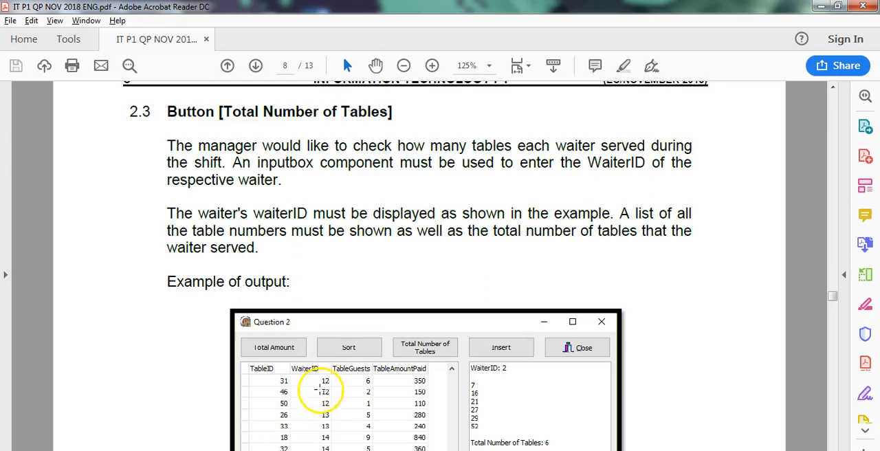
mouse_move(671, 187)
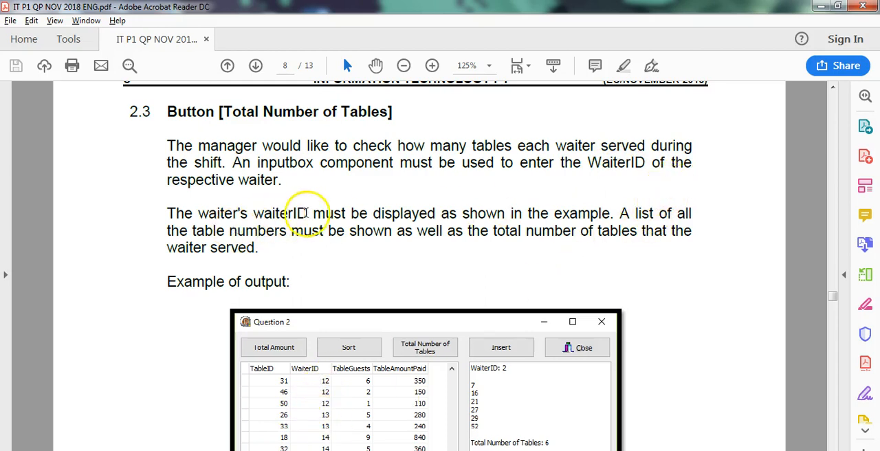
scroll(down, 3)
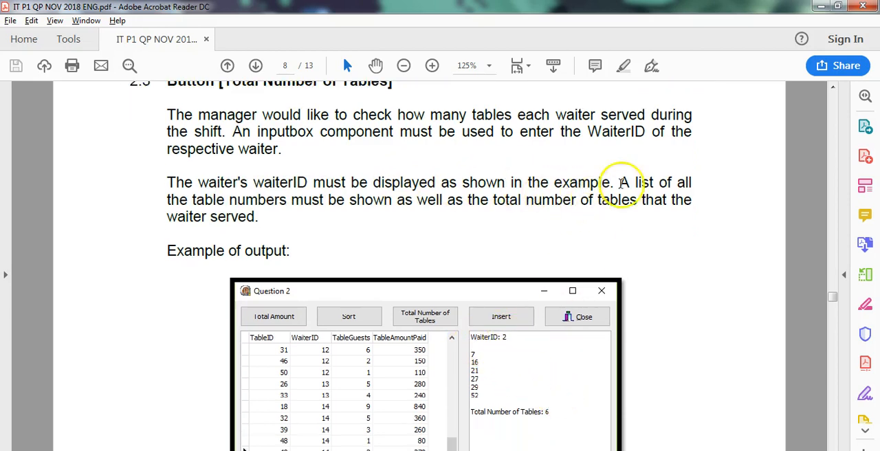
mouse_move(487, 410)
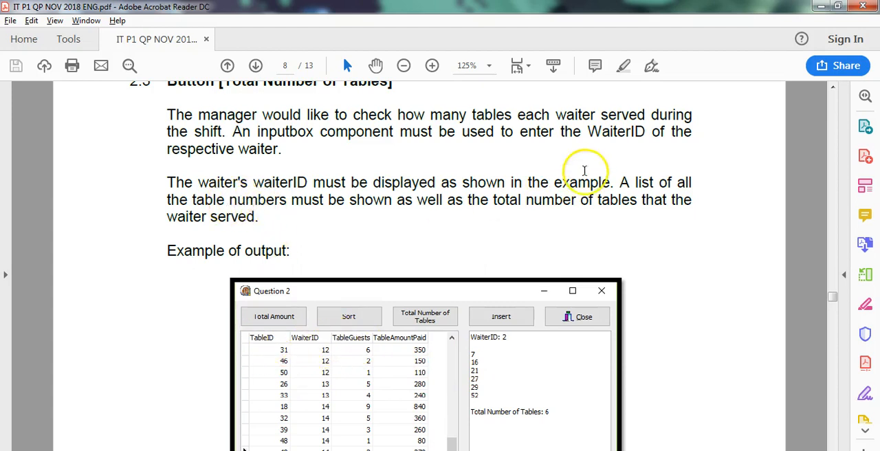
mouse_move(276, 204)
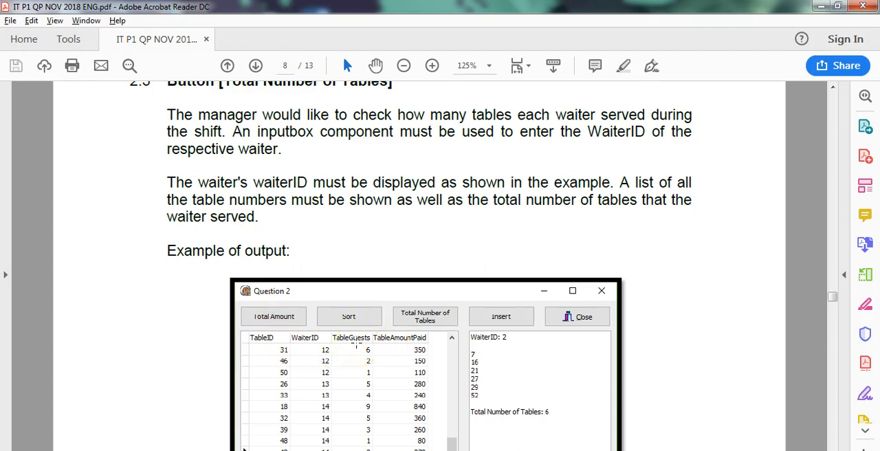
scroll(down, 3)
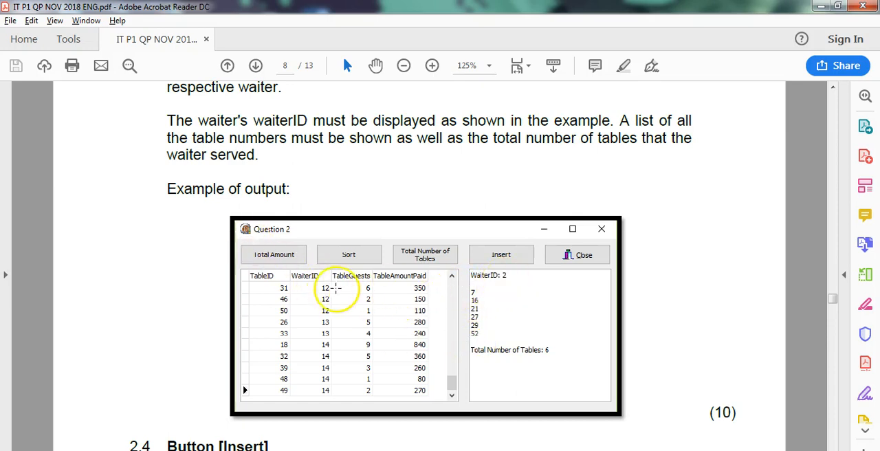
mouse_move(453, 299)
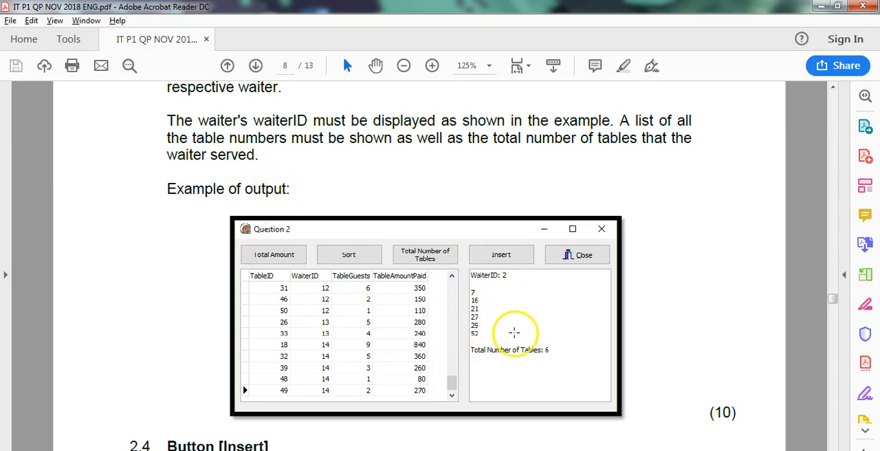
mouse_move(449, 283)
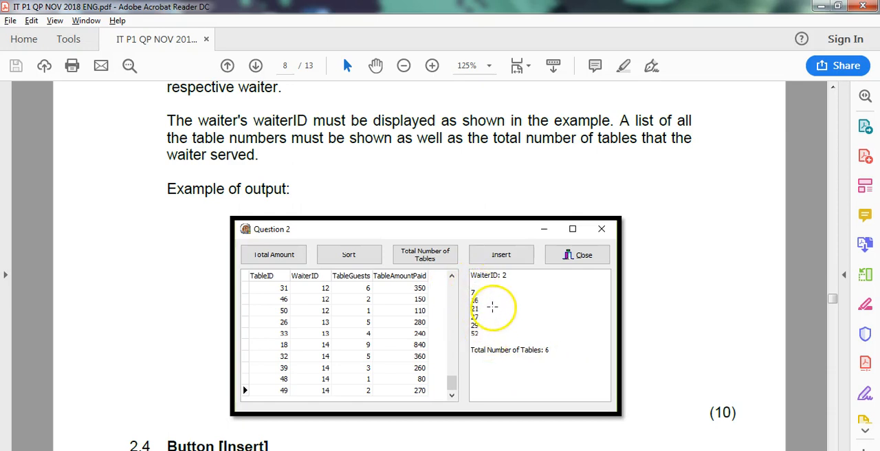
mouse_move(337, 308)
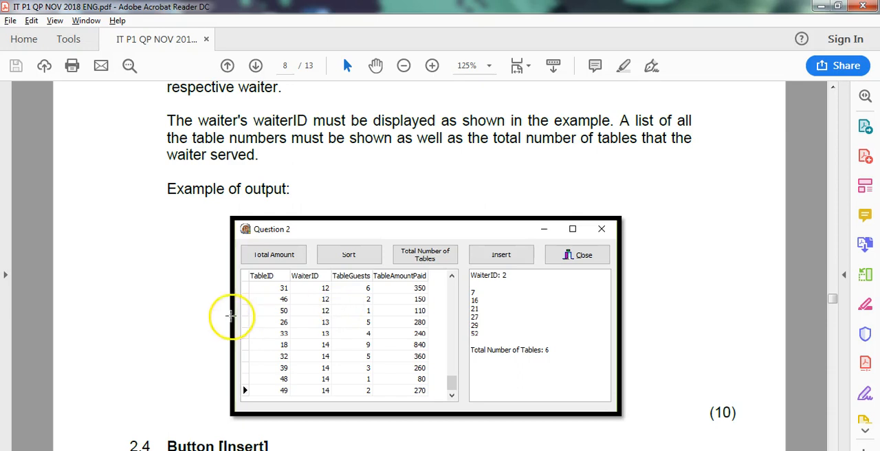
key(alt+tab)
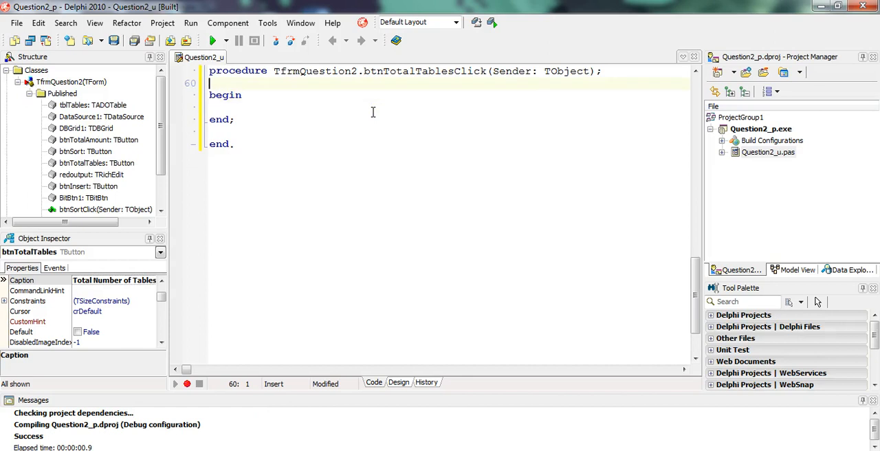
- Declare var iWaiterID : integer and start the iWaiterID := assignment
text(var)
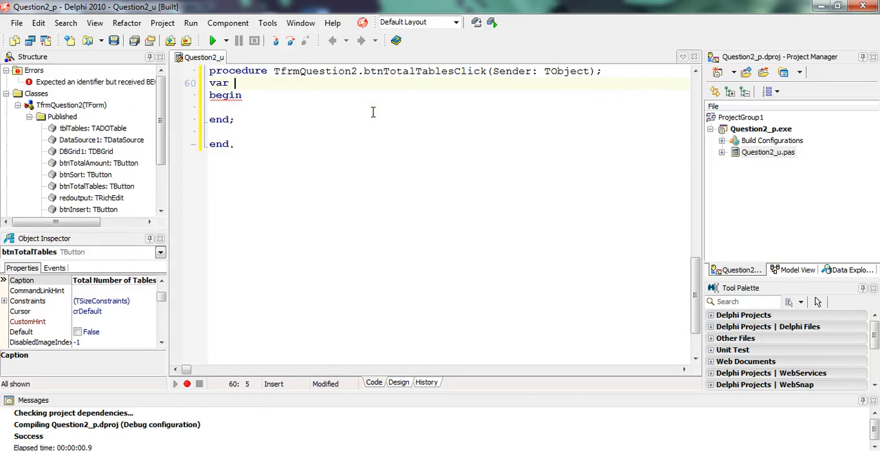
text(iWaiter)
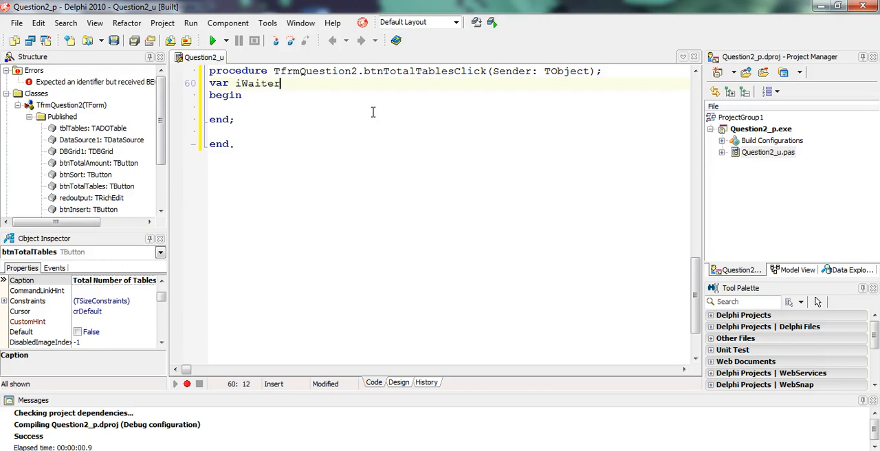
text(ID : integer ;)
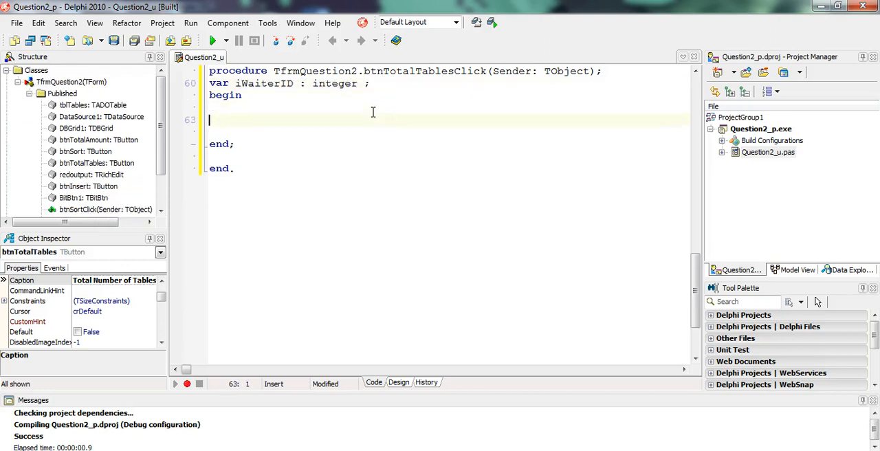
text(iwaiter)
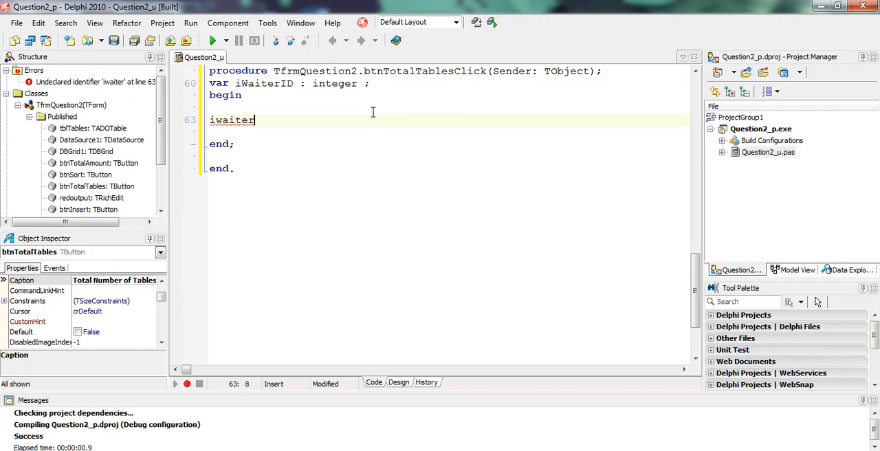
text(ID := Inputbox)
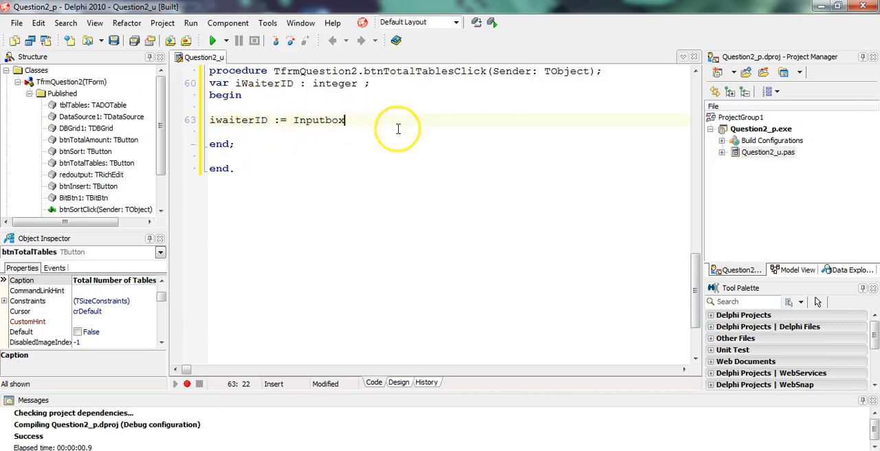
- Assign InputBox('Waiter ID','Please enter a waier ID', '2') to iWaiterID
text(('W)
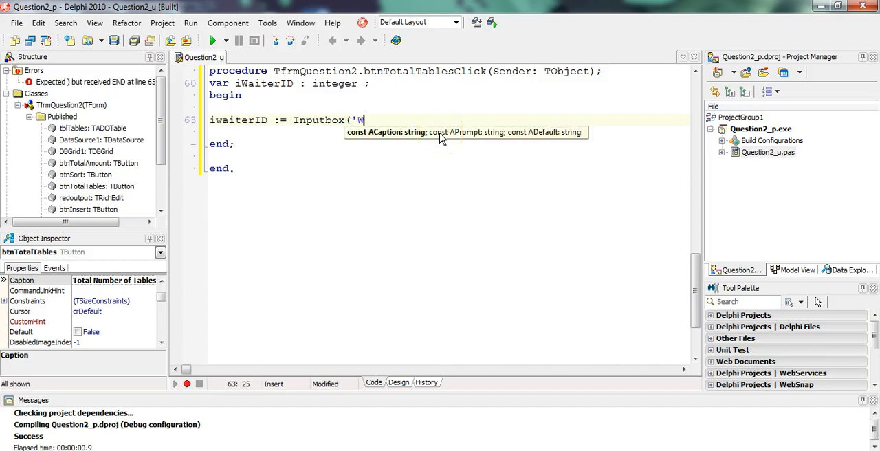
text(aiter ID)
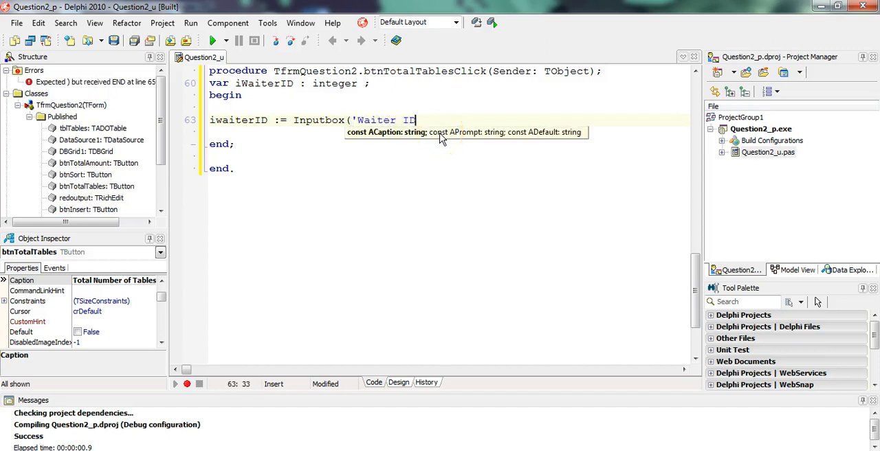
text(',')
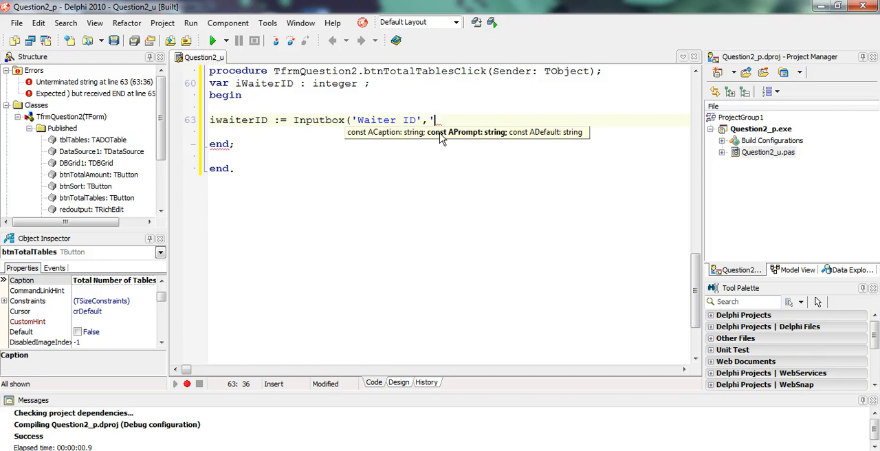
text(Please enter)
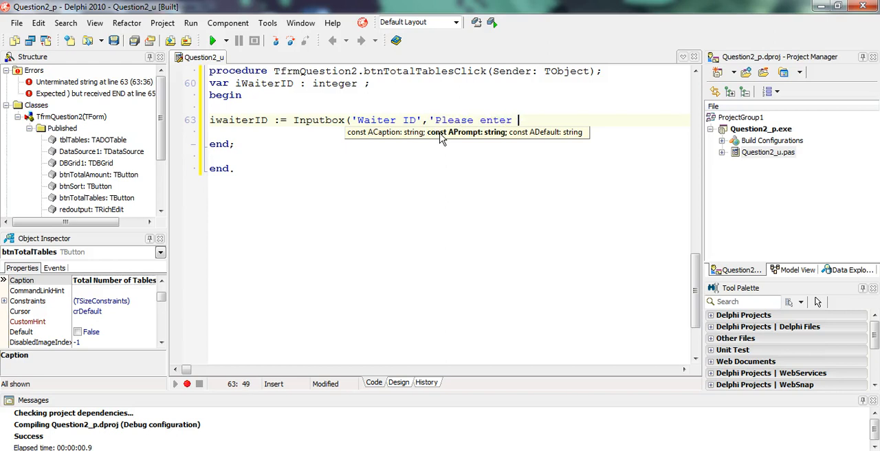
text(a waier I)
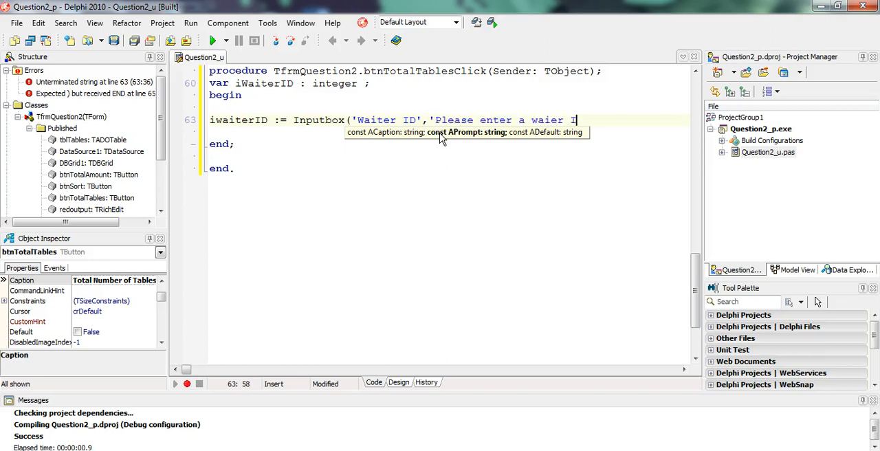
text(D', ')
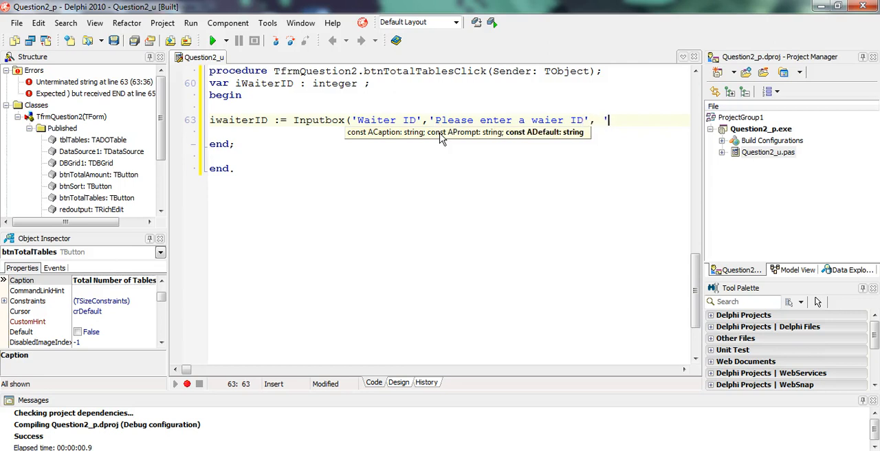
text(2' ) ;)
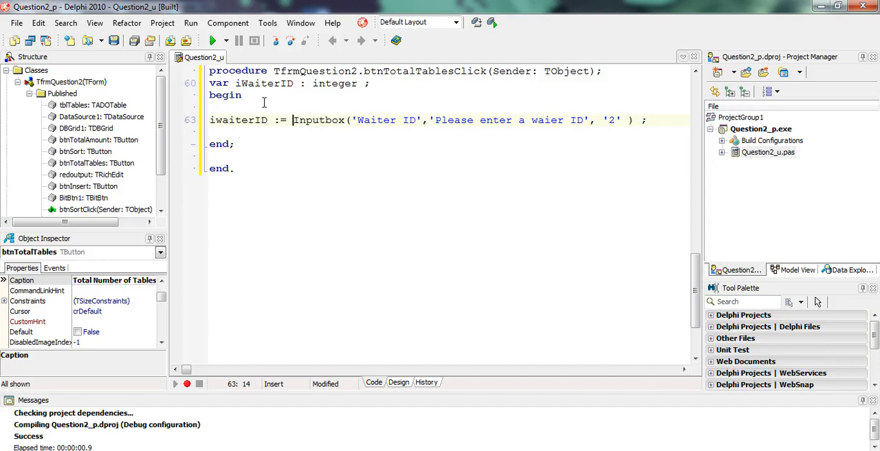
- Wrap the InputBox result in StrToInt before assigning it to iWaiterID
text(StrToInt()
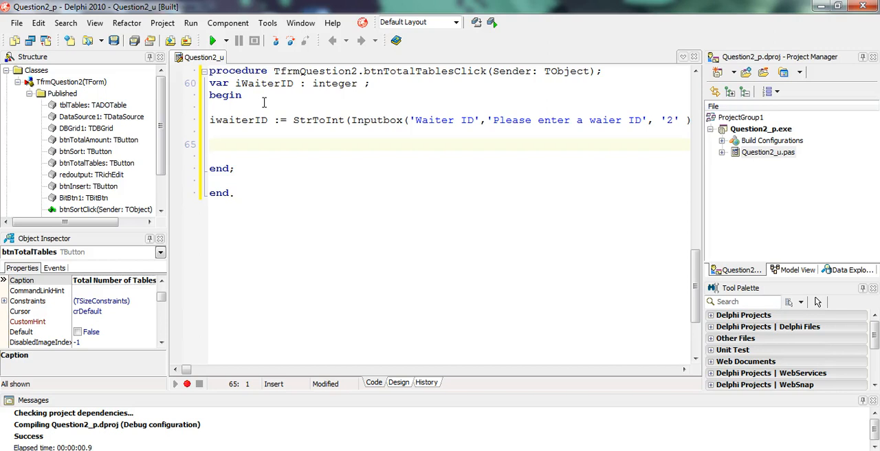
- Write tblTables.First; followed by while not tblTables.eof do begin
text(tbl)
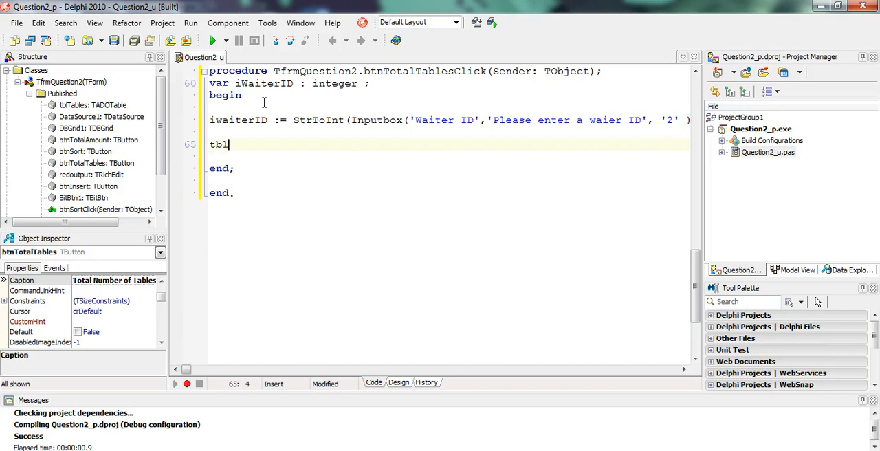
text(Tables.)
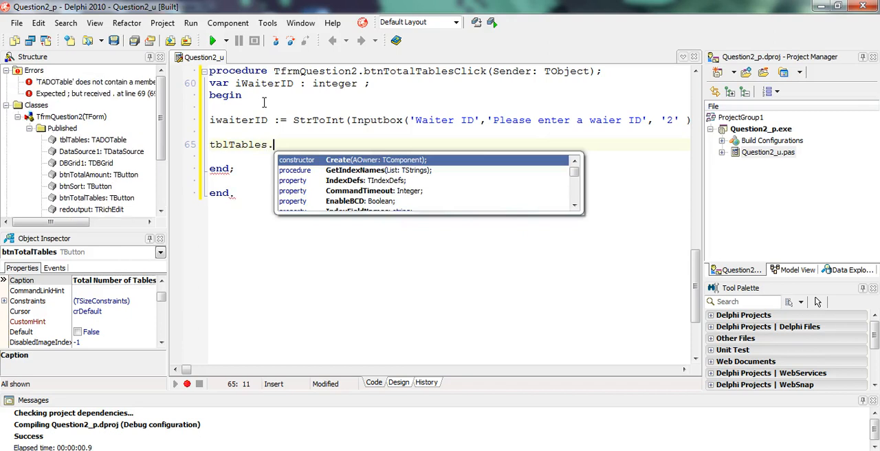
text(First ;)
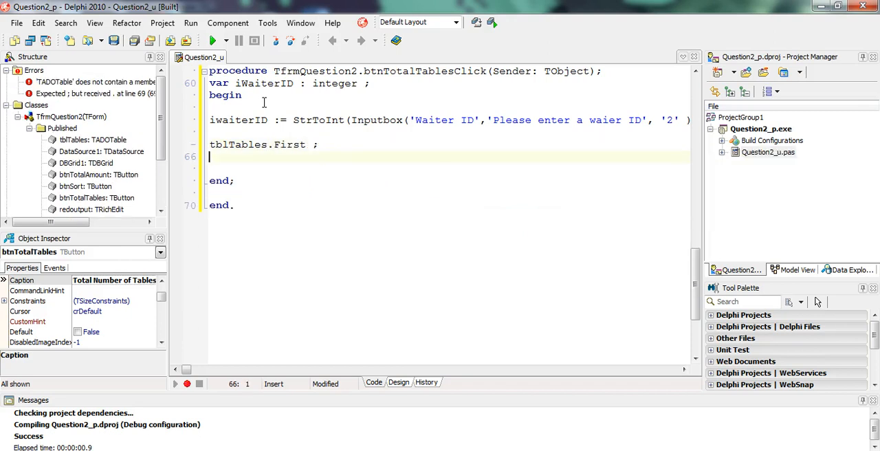
text(while not  do)
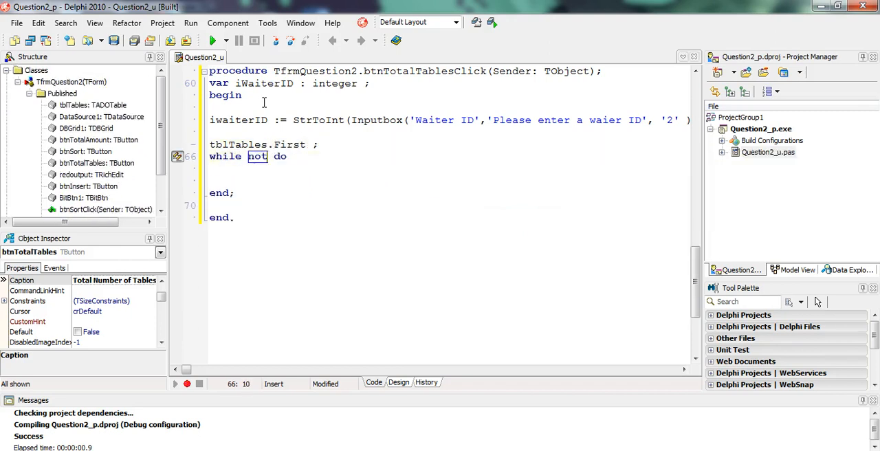
text(tblTables.eof)
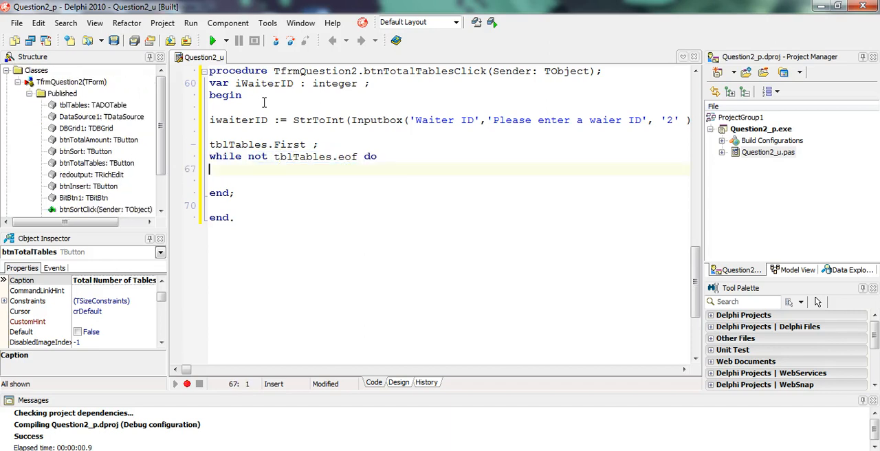
text(begin)
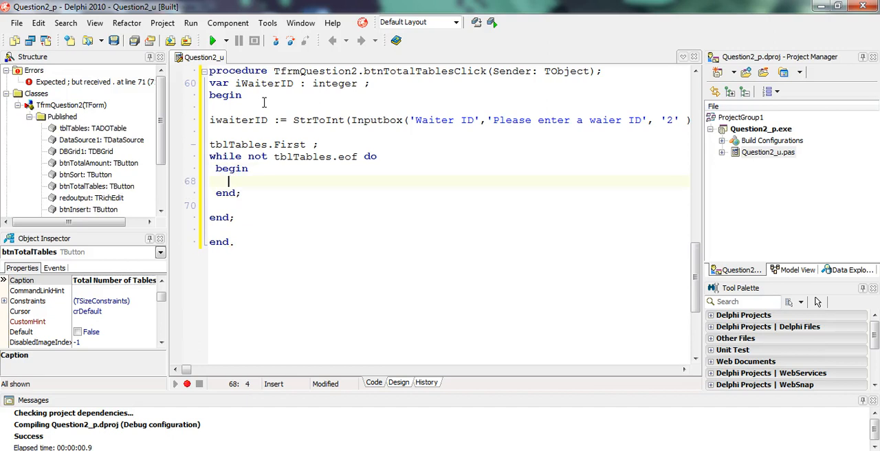
- Close the loop with tblTables.Next; end; //end of while and ///// comment separators
text(//)
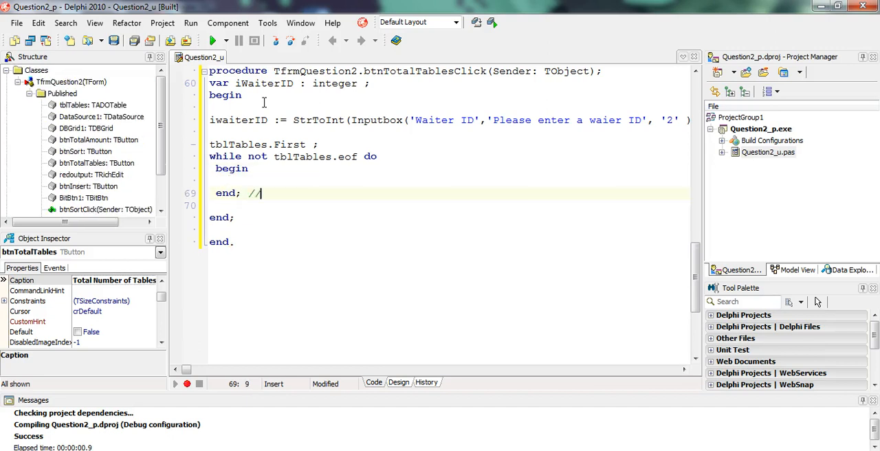
text(end of while)
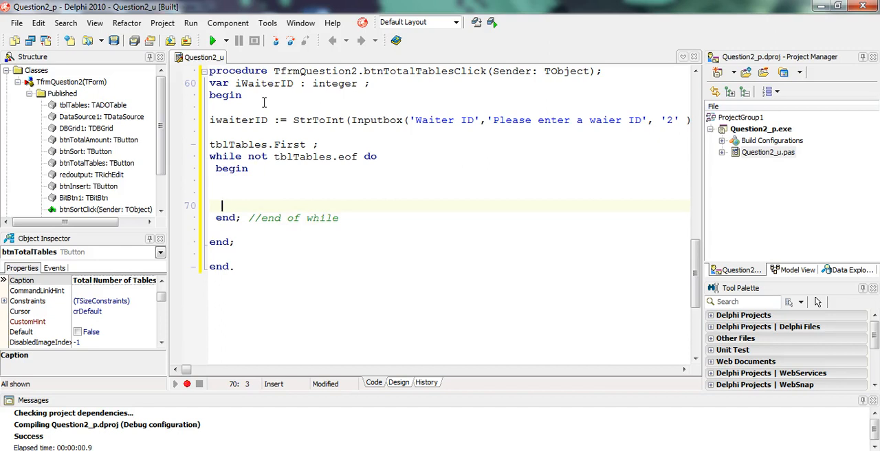
text(tblTables.Next ;)
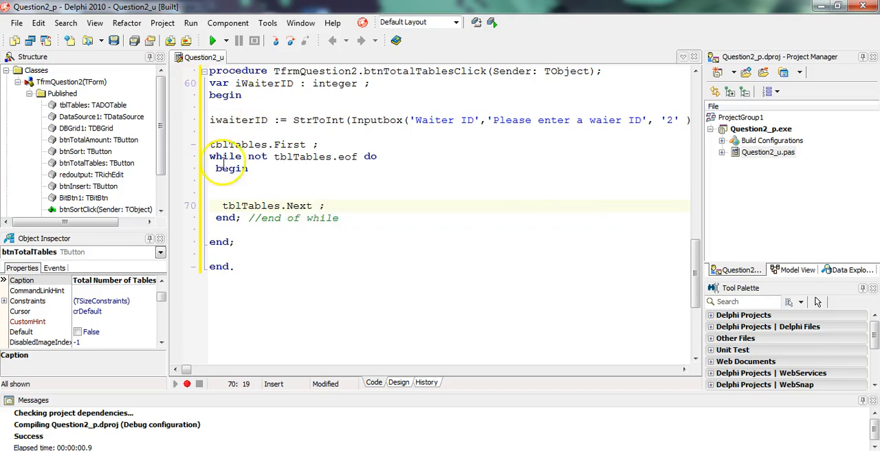
text(//////)
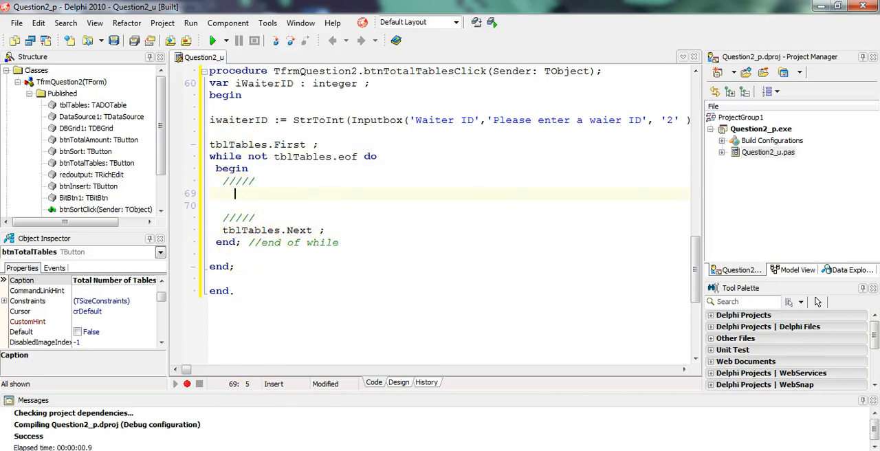
- Check the grid's column names on the form and insert an if True then template
click(399, 382)
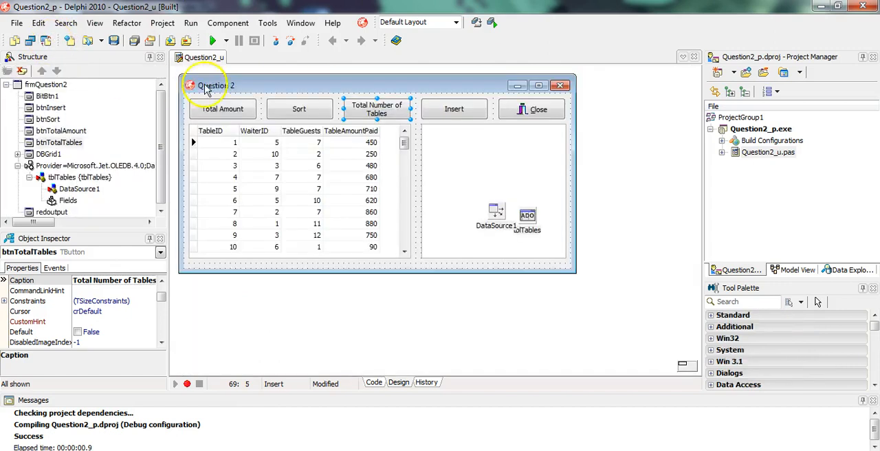
mouse_move(333, 150)
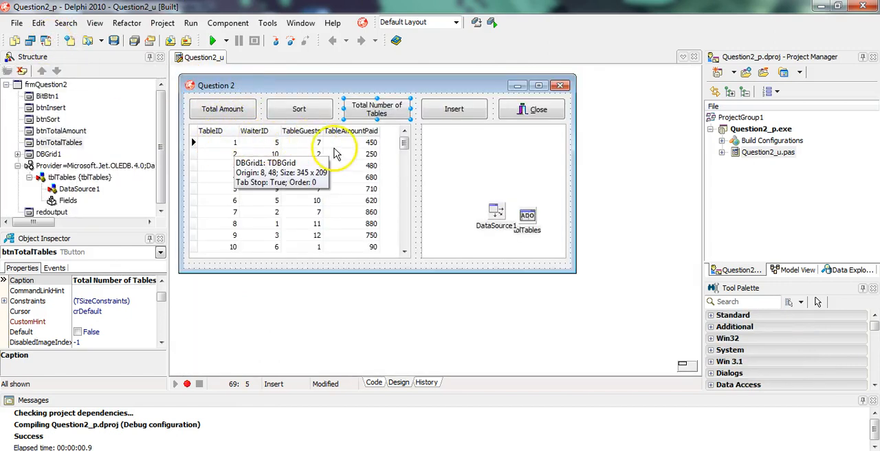
mouse_move(313, 140)
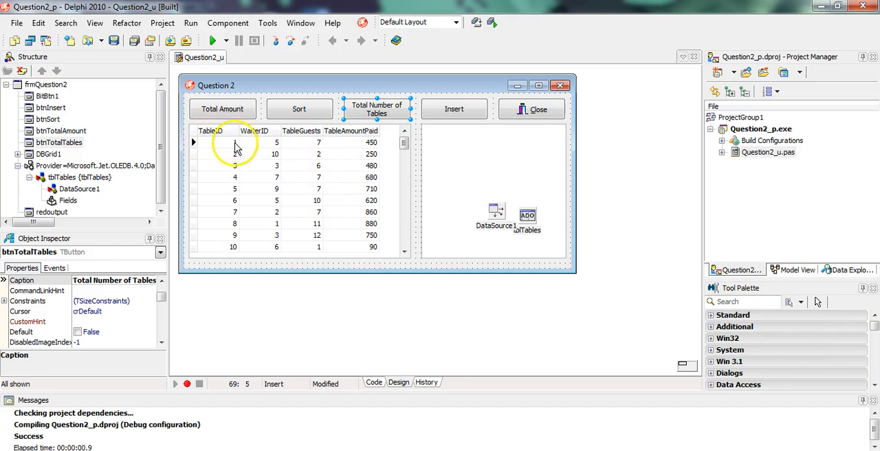
mouse_move(277, 148)
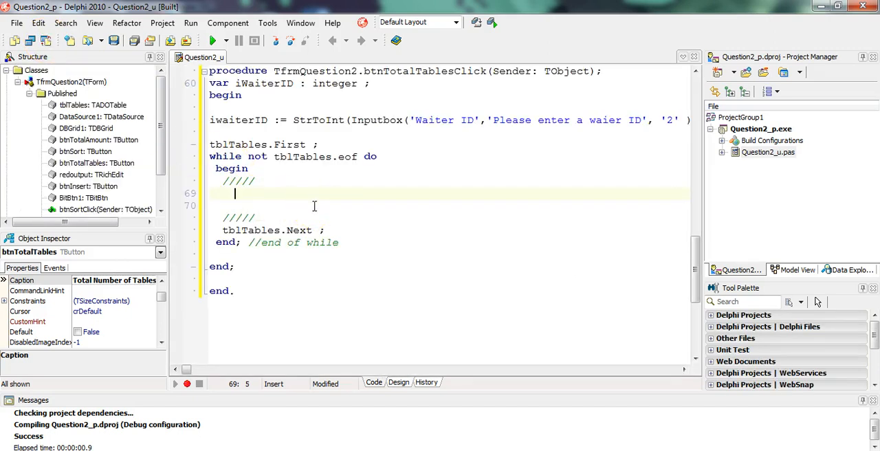
text(if True then)
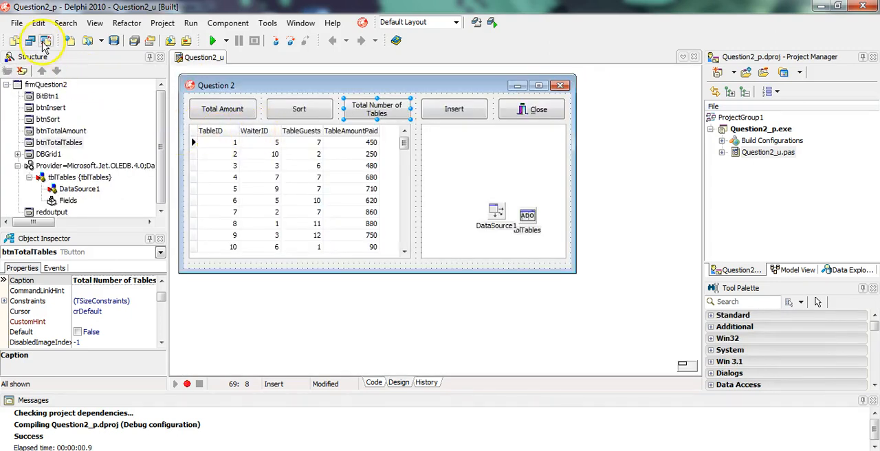
click(374, 383)
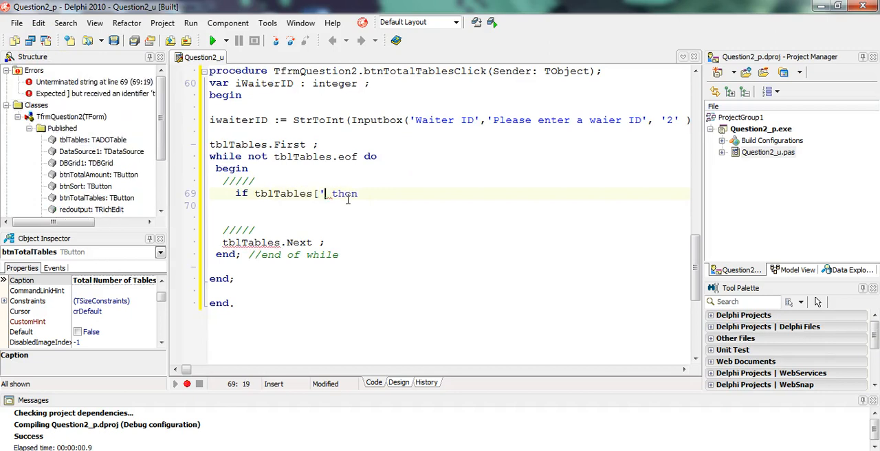
- Make the condition if tblTables['WaiterID'] = iWaiterID then begin
text(Tab)
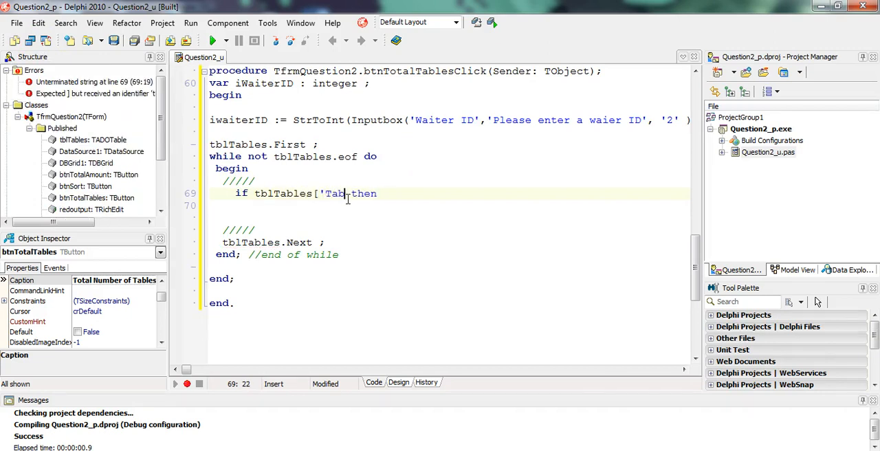
text(WaiterID'] =)
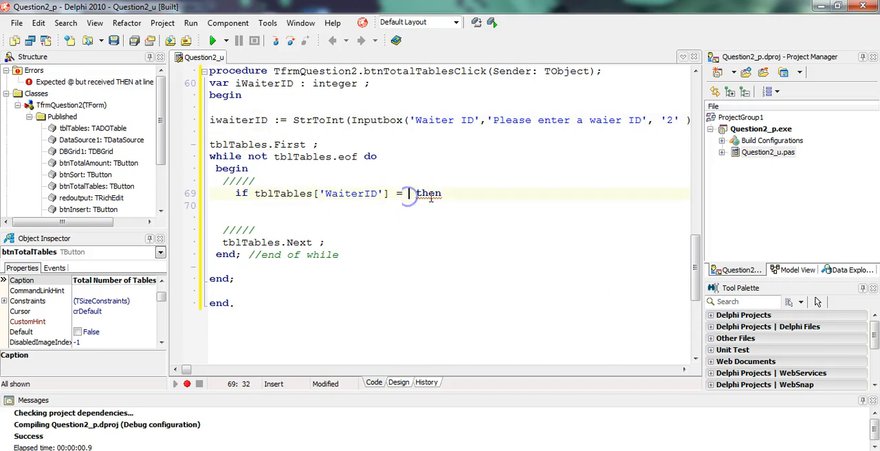
text(iWaiterID)
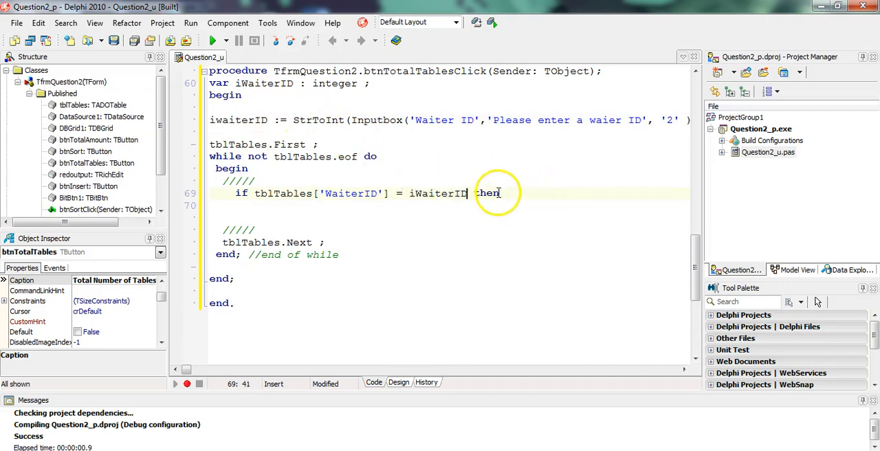
text(begin)
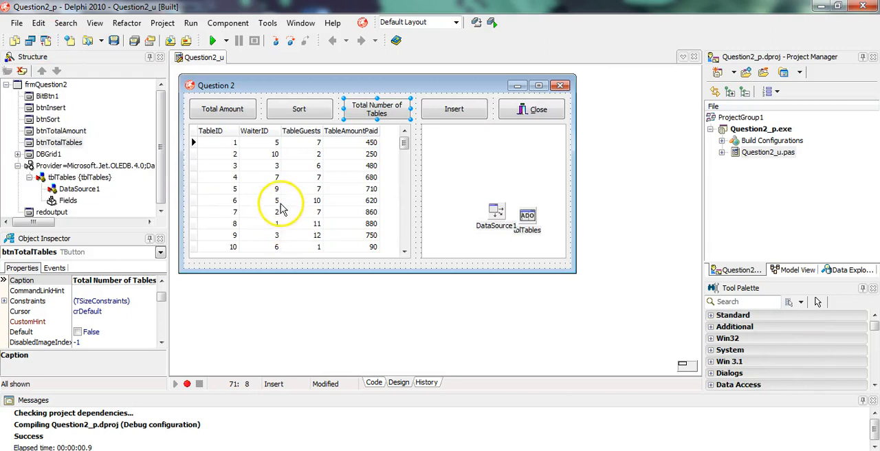
mouse_move(228, 219)
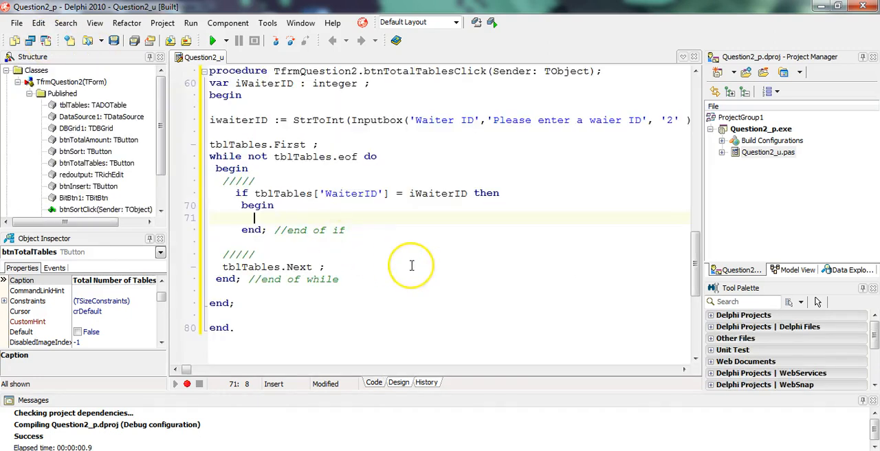
- Add redoutput.Lines.Add( Inttostr(tblTables['TableID']) ); inside the if block
text(red)
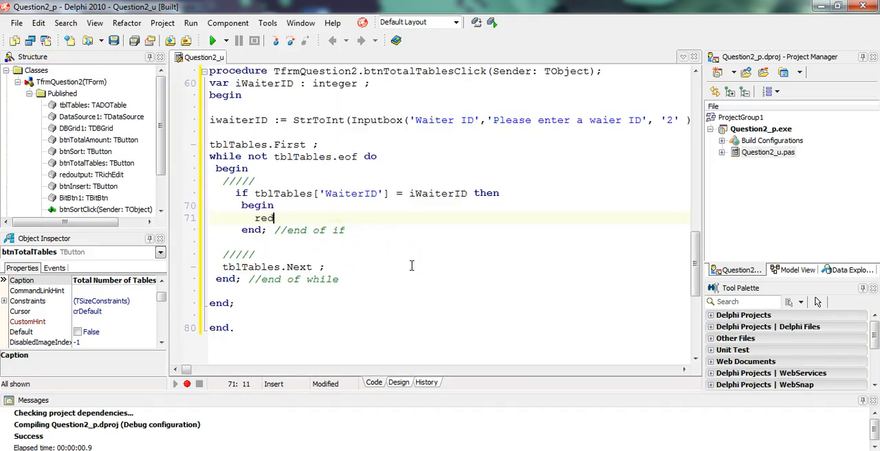
text(output)
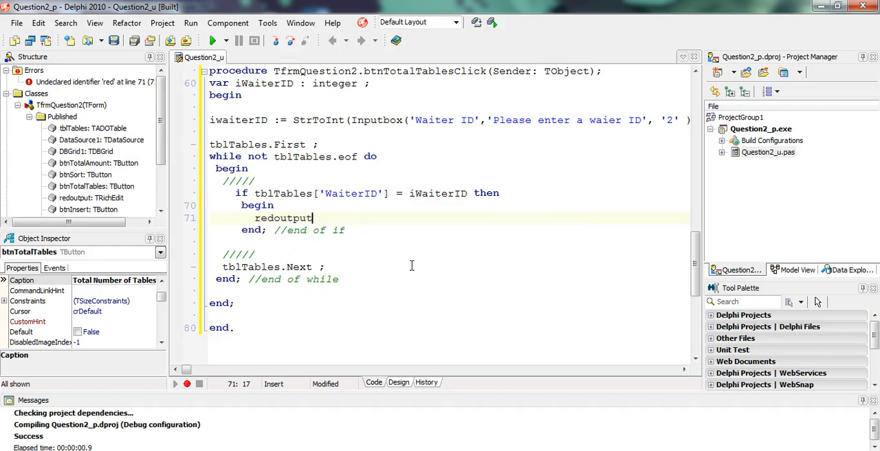
text(.Lines.a)
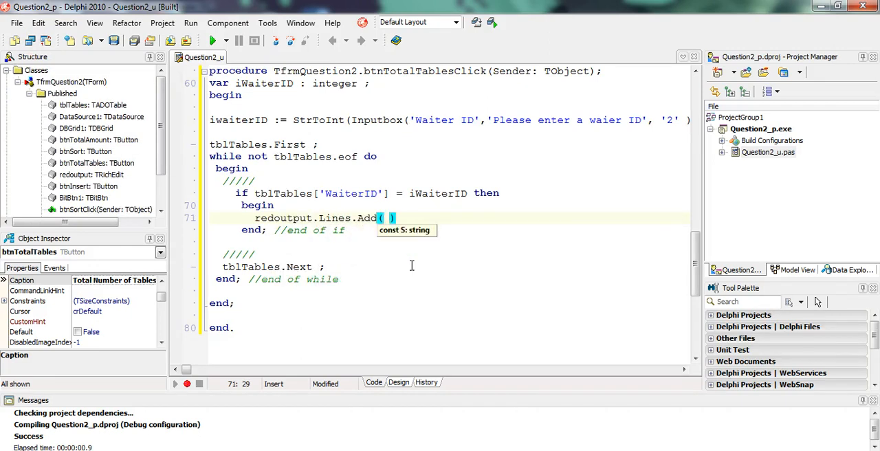
click(399, 383)
text(t)
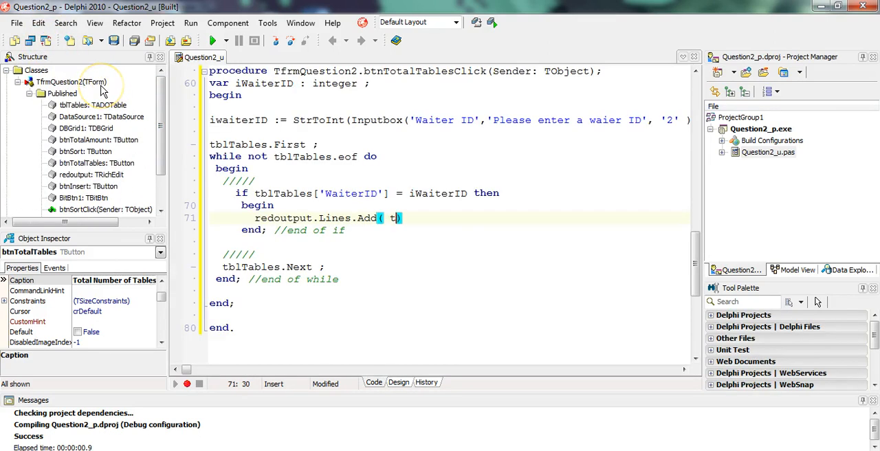
text(blTables[)
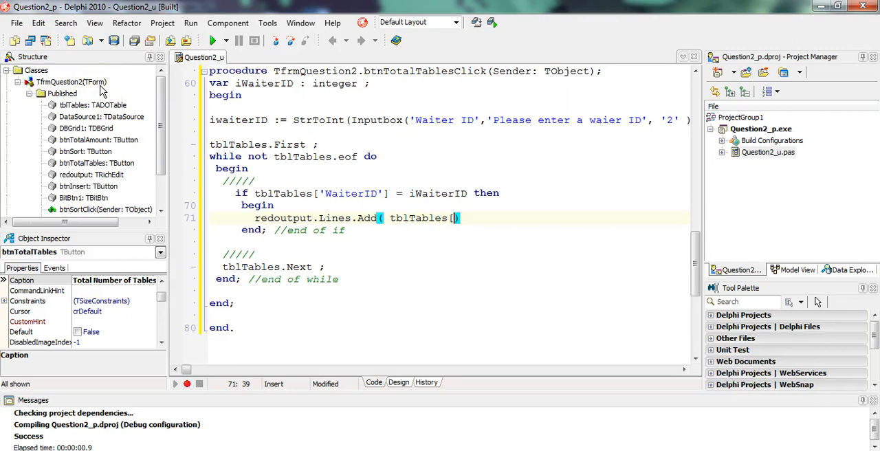
text(TableID')
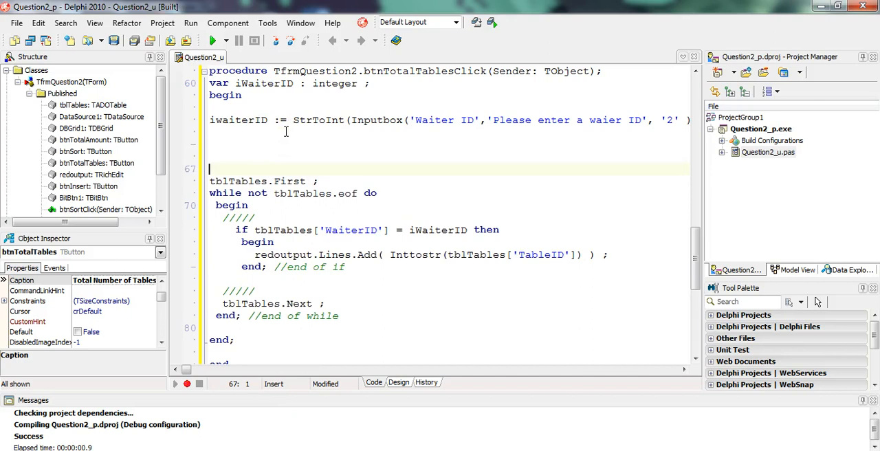
- Above the loop add a '//put headings in//' comment and redoutput.Clear;
text(//)
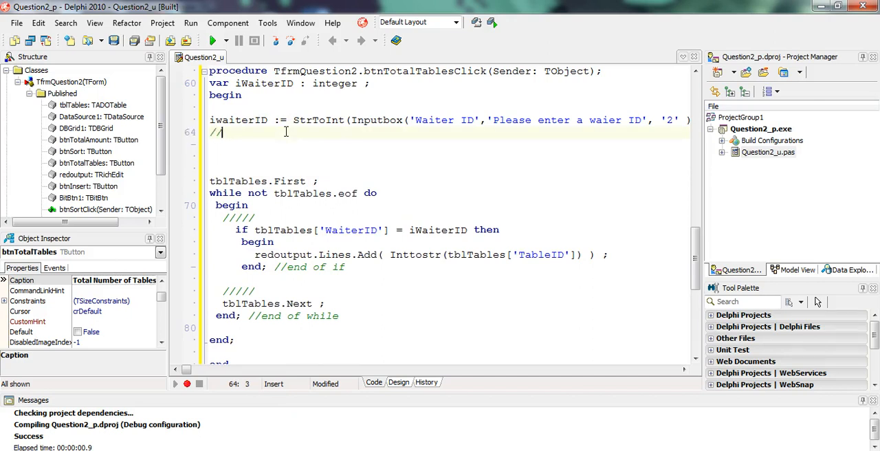
text(put)
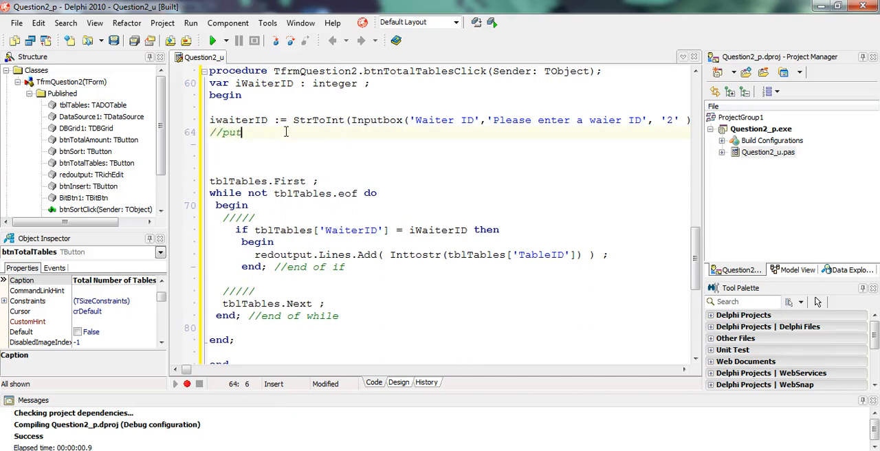
text(headings in//)
text(r)
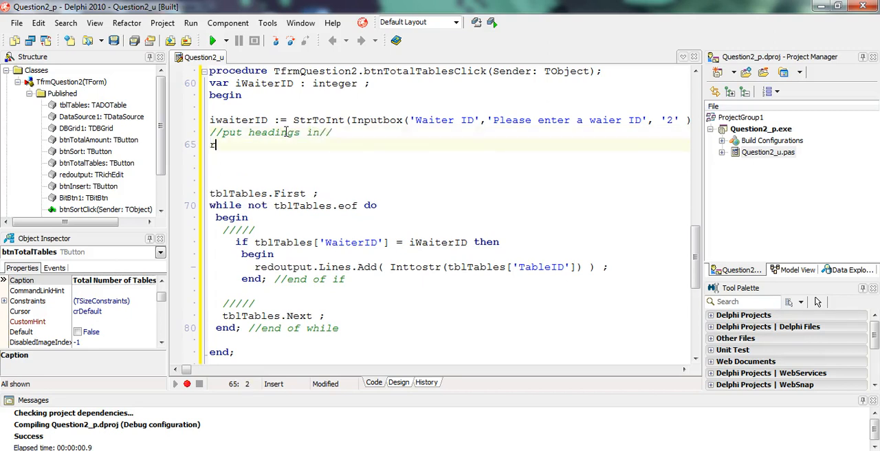
text(edoutput.)
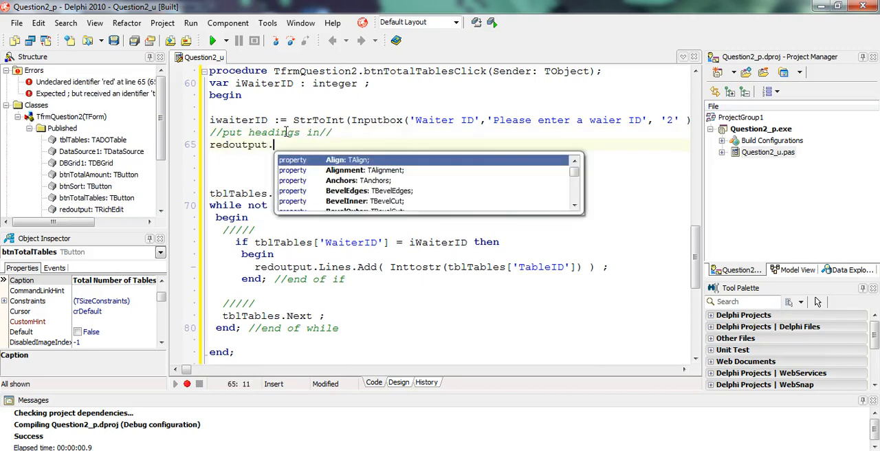
text(Clear ;)
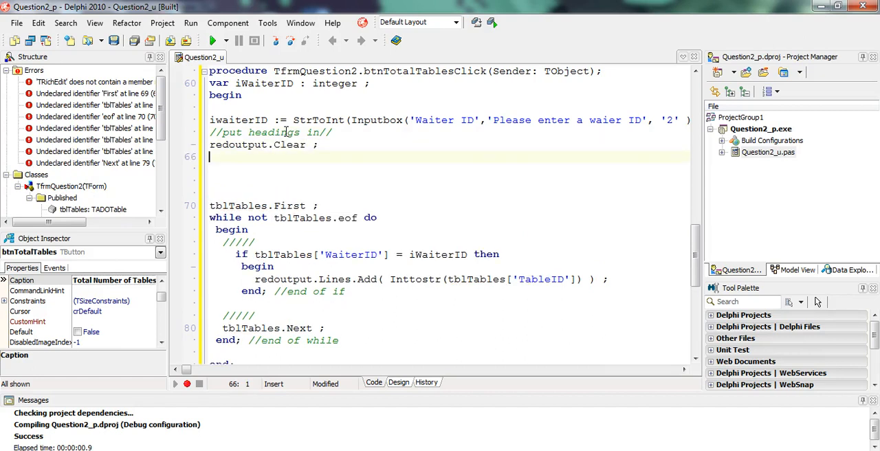
- Add the heading line redoutput.Lines.Add('WaiterID: ' + Inttostr(iwaiterID));
text(redoutput.Lines)
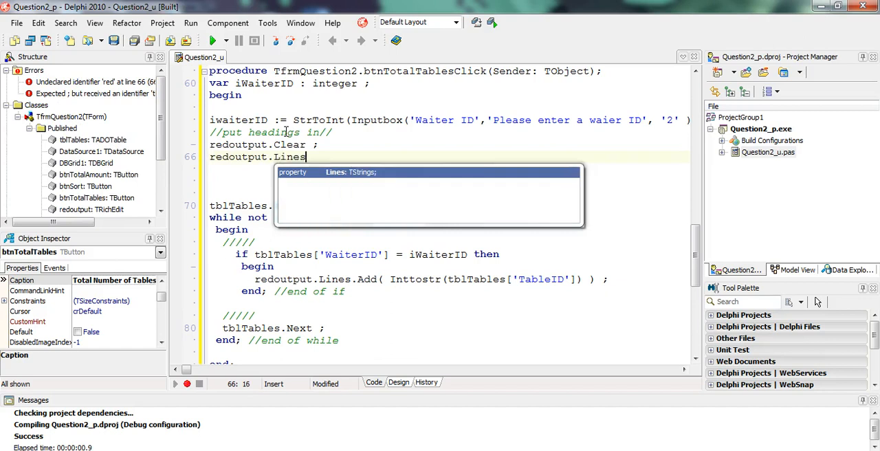
text(.Add('W)
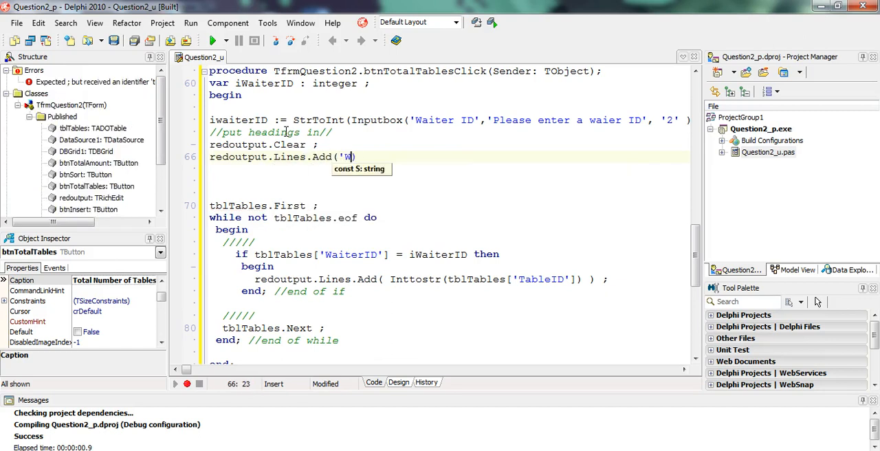
text(aiterID)
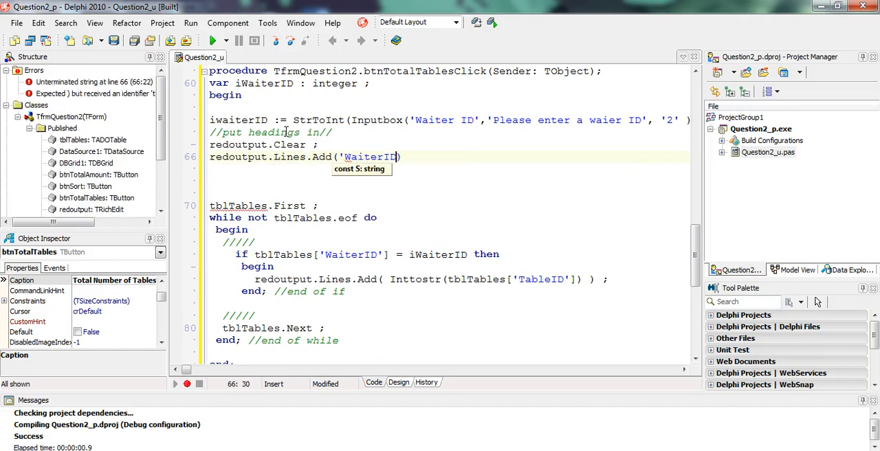
text(:)
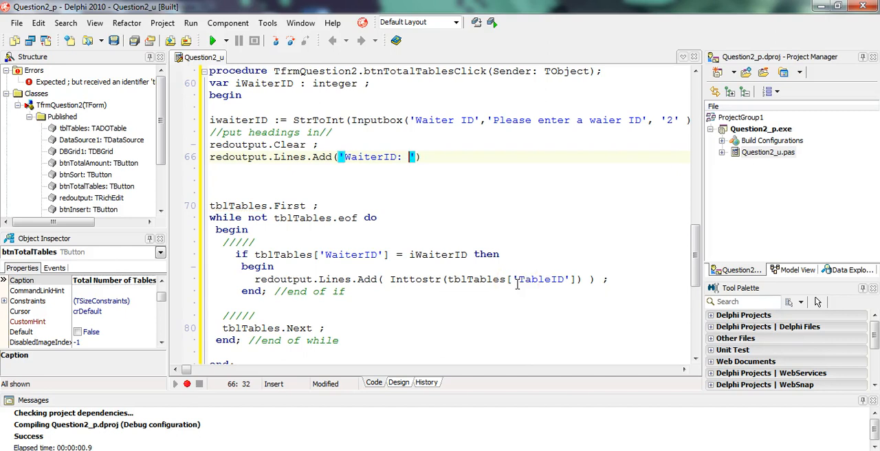
text(+ i)
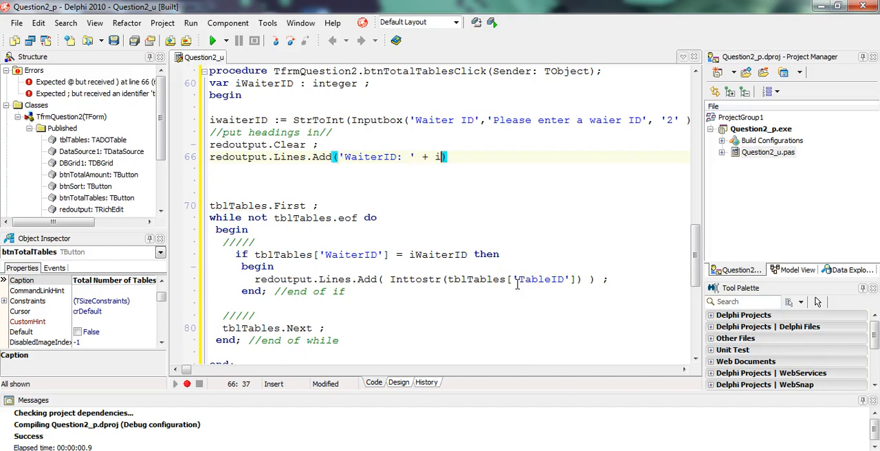
text(waiterID)
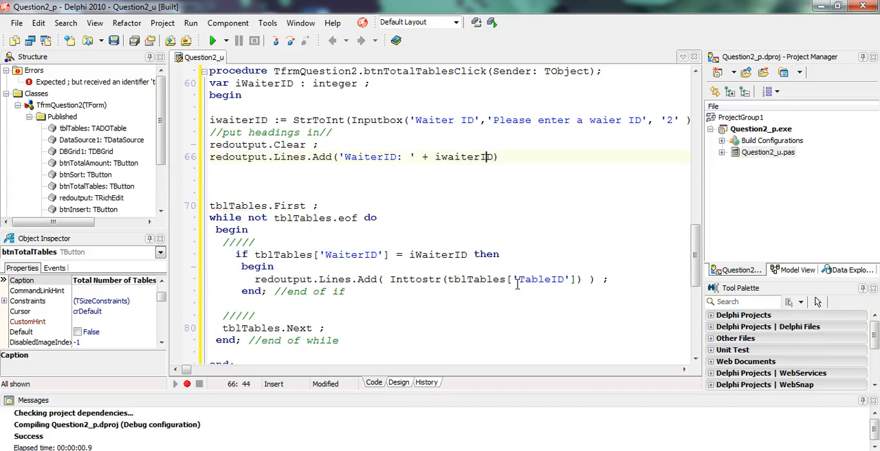
text() ;)
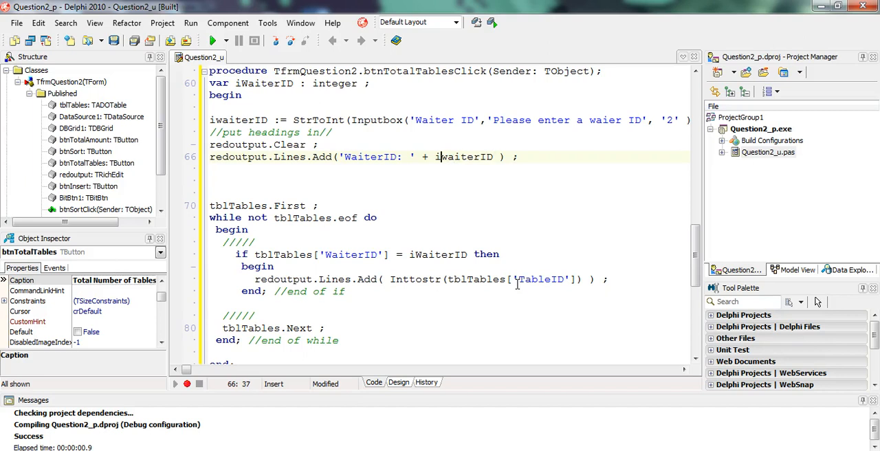
text(Inttostr()
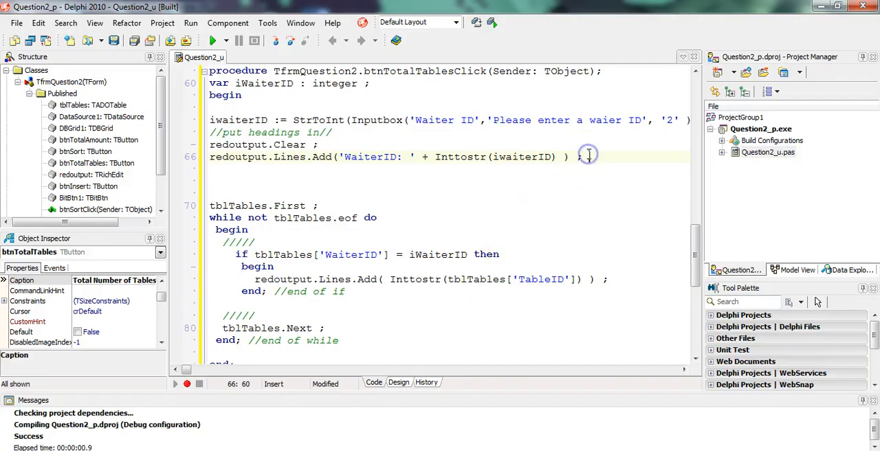
- Add a blank line with redoutput.Lines.Add('');
text(redoutput.Lines)
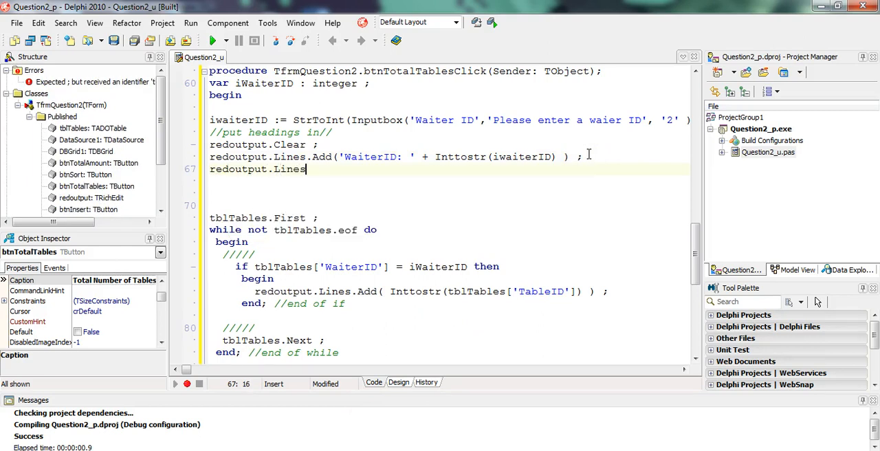
text(.Add('');)
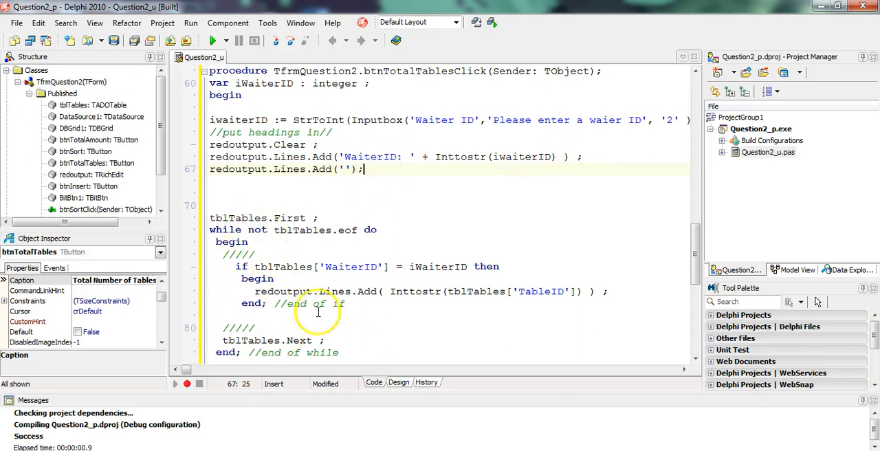
mouse_move(553, 291)
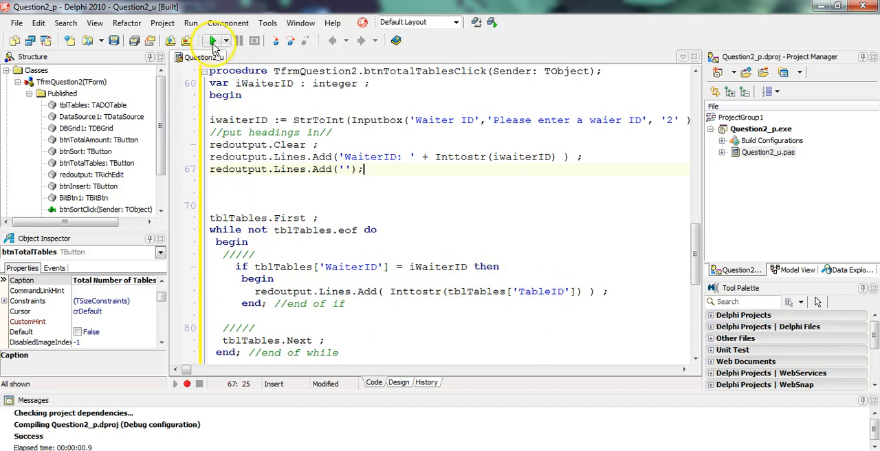
- Run the project and list the tables for waiter ID 2 via Total Number of Tables
click(201, 41)
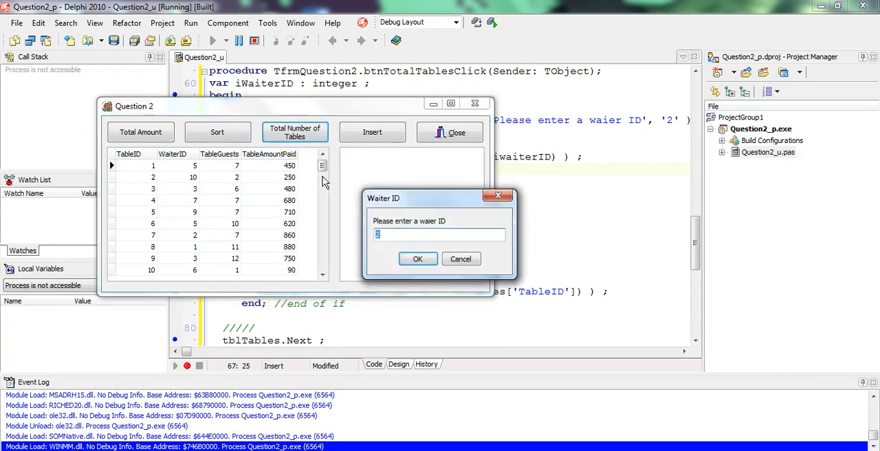
click(418, 259)
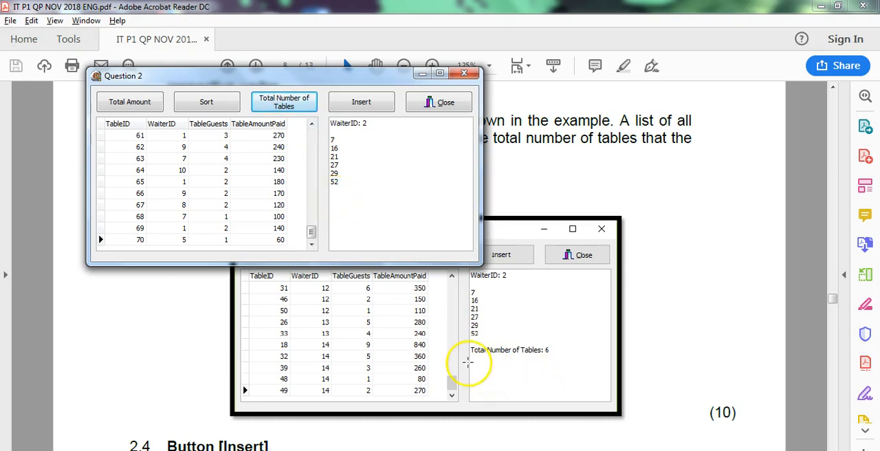
mouse_move(333, 138)
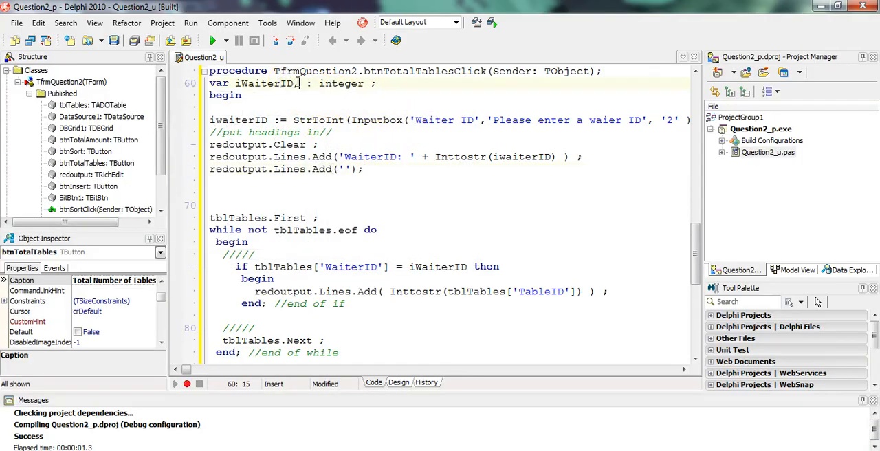
- Declare iCount, set iCount := 0 before the loop and inc(iCount) inside the if block
text(iCount)
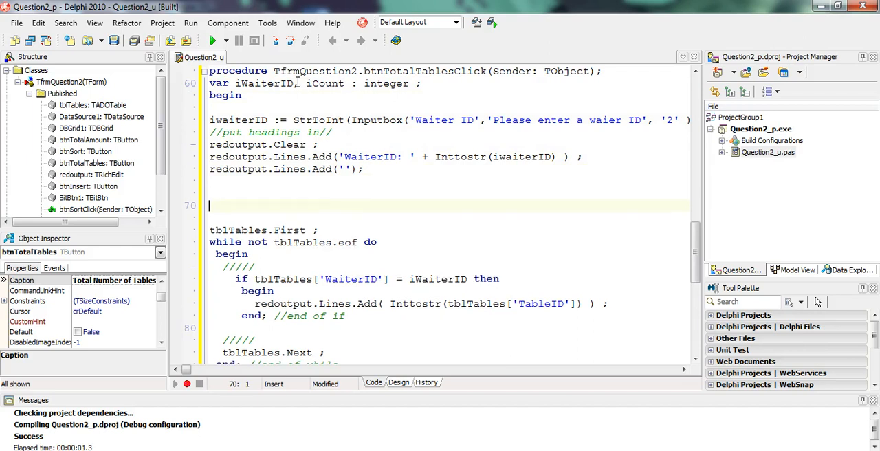
text(iCount := 0 ;)
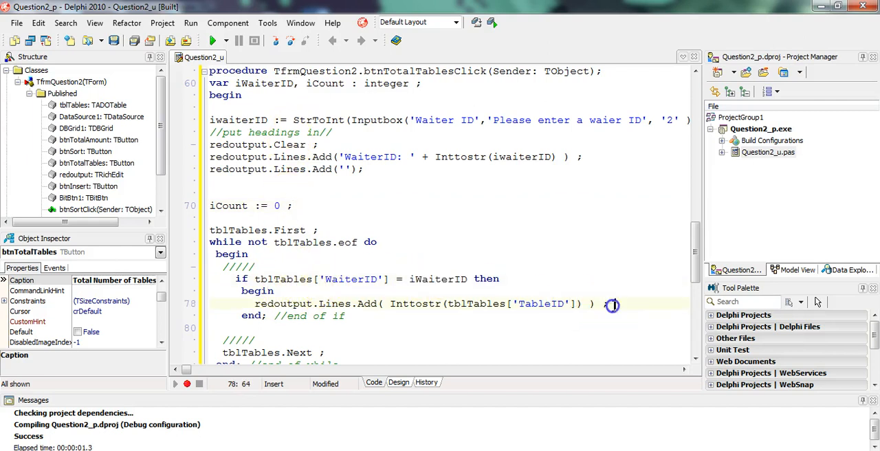
text(inc ()
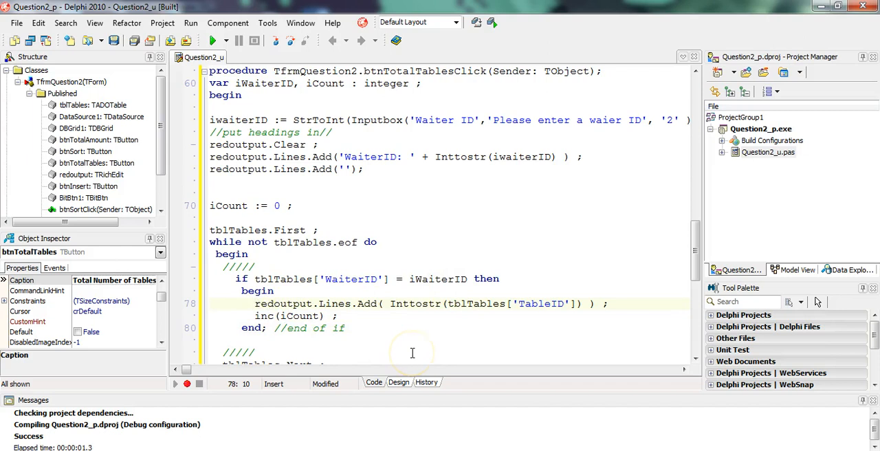
scroll(down, 3)
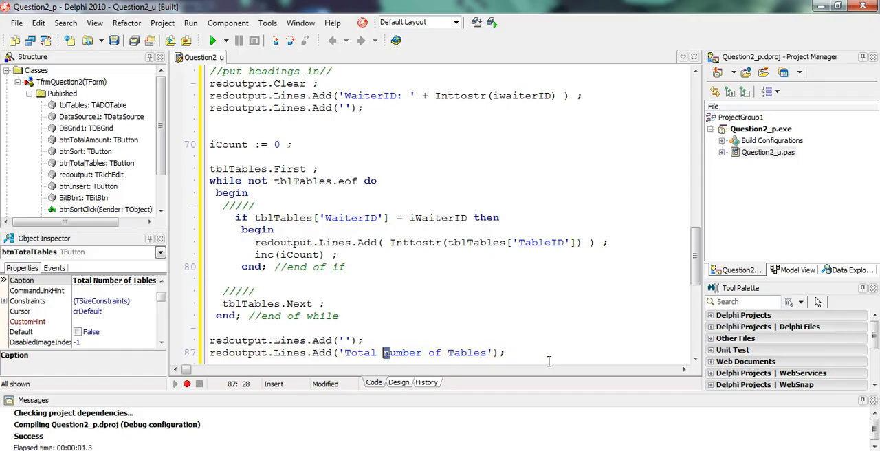
- Append IntToStr(iCount) to the 'Total Number of Tables: ' output line
click(479, 352)
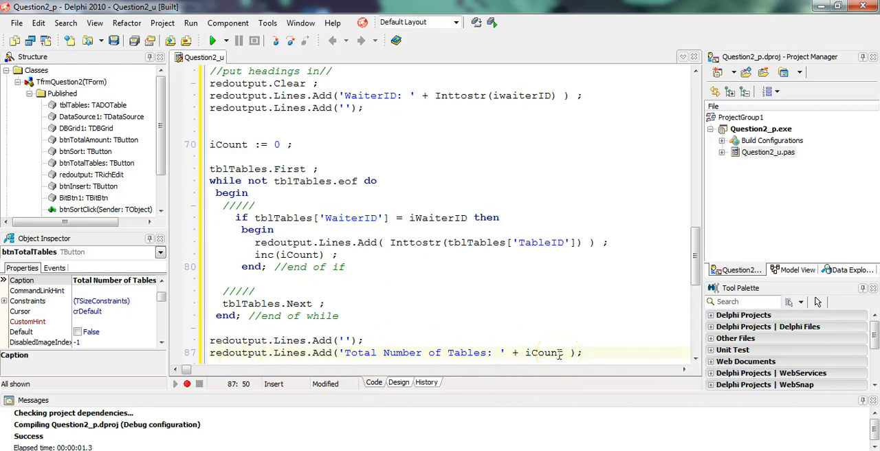
text(IntToStr)
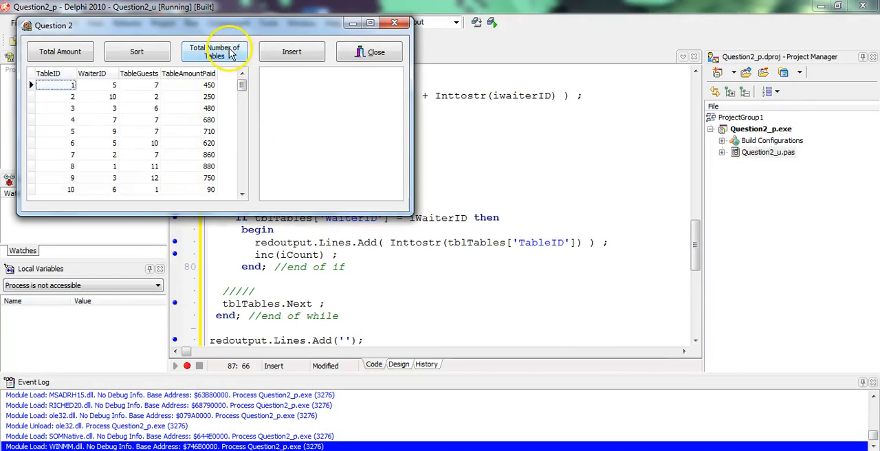
- Query the table count for waiter 2, then for waiter 12
click(215, 52)
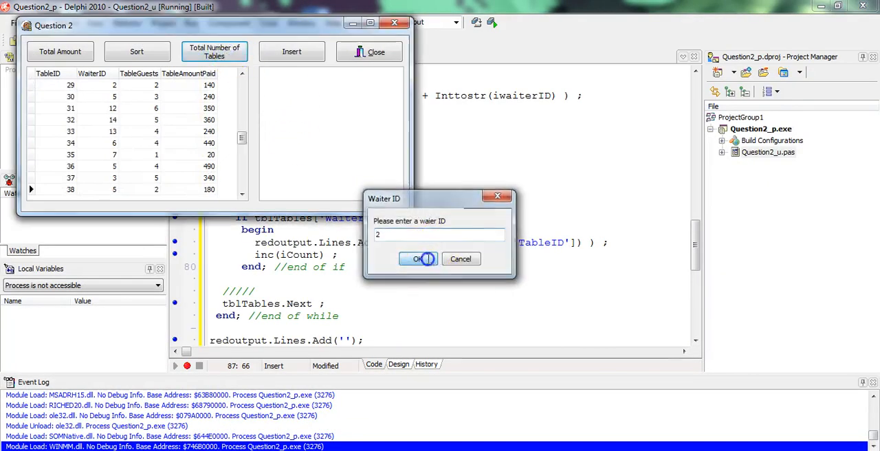
click(416, 259)
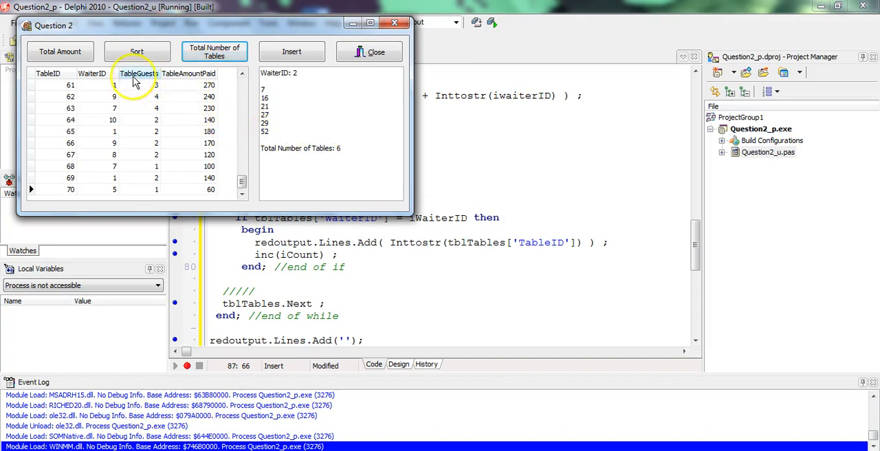
click(136, 53)
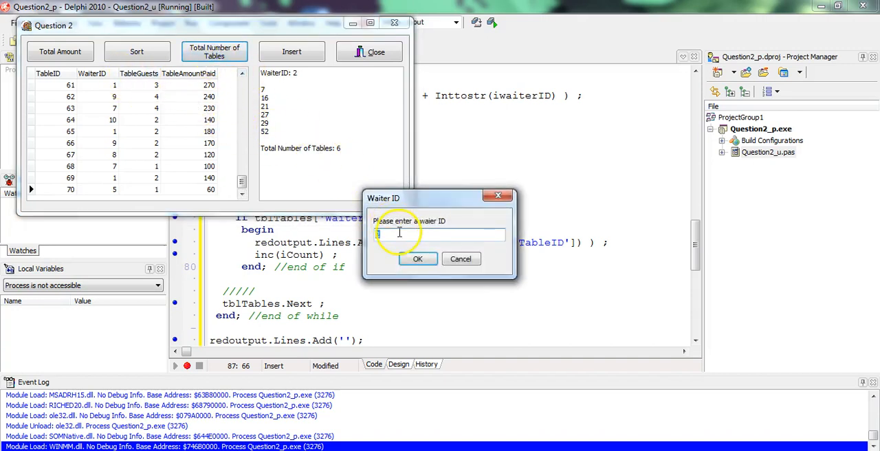
text(12)
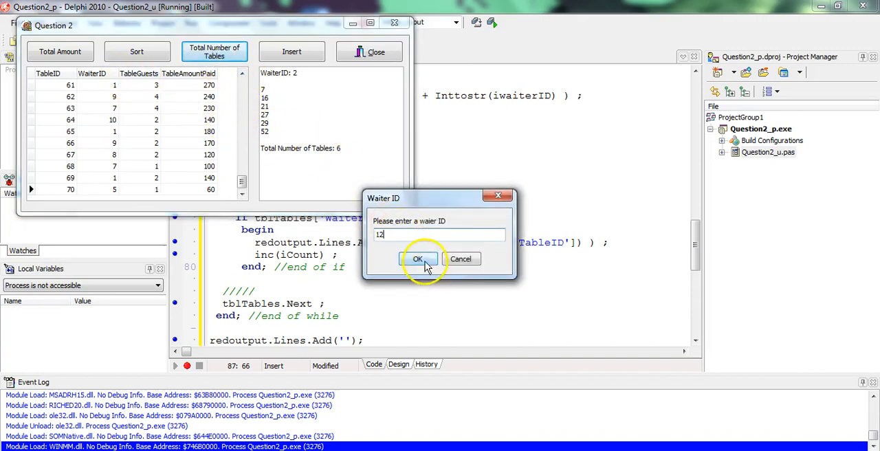
click(418, 259)
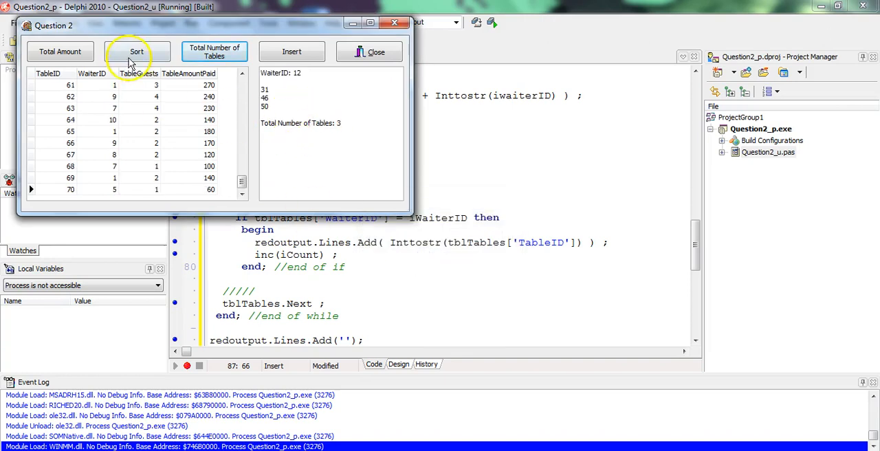
- Sort the records by WaiterID and close the running program
click(137, 52)
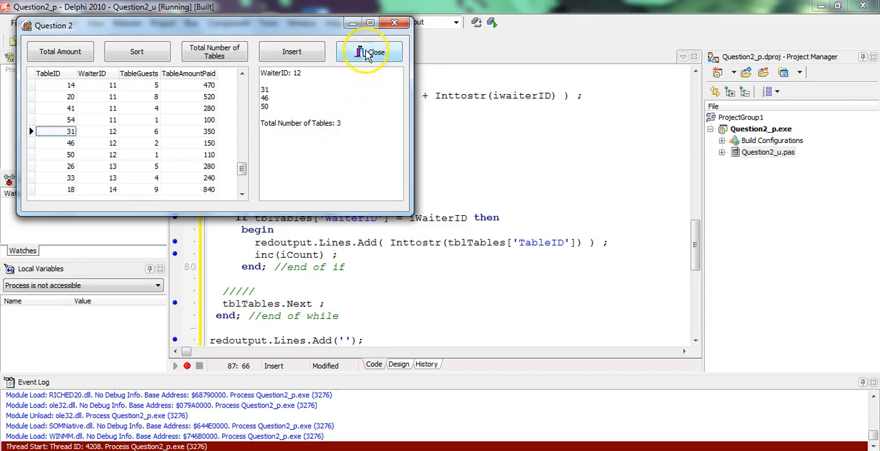
click(366, 50)
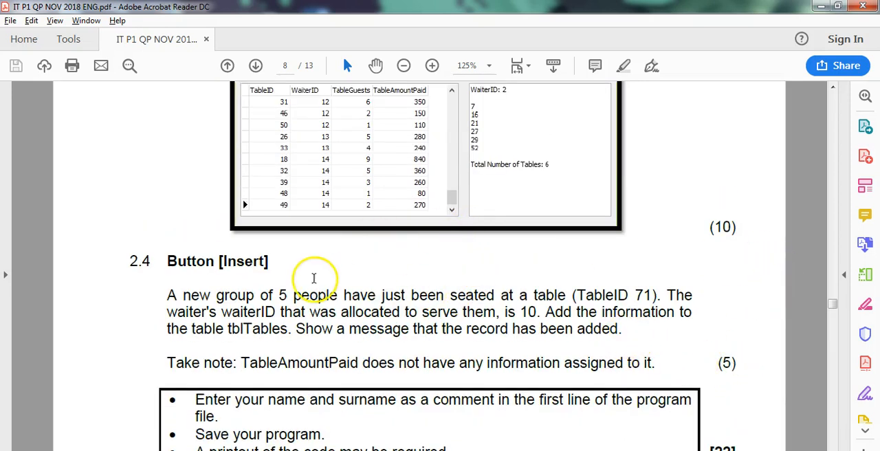
mouse_move(427, 314)
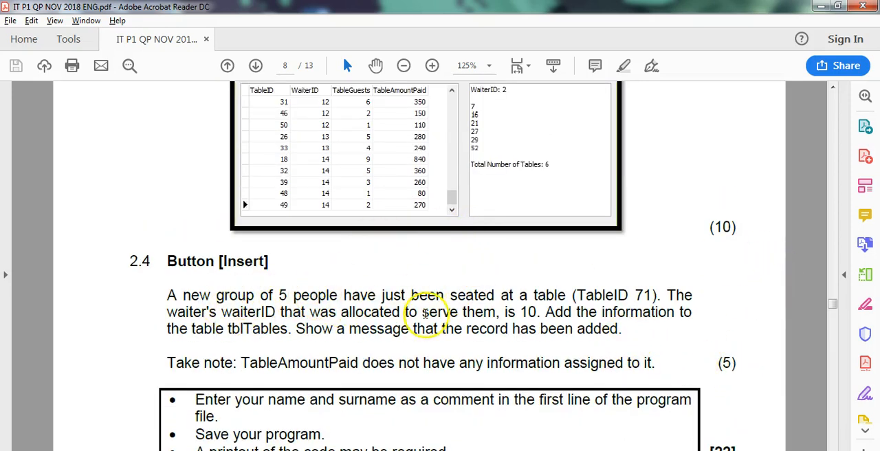
double_click(652, 295)
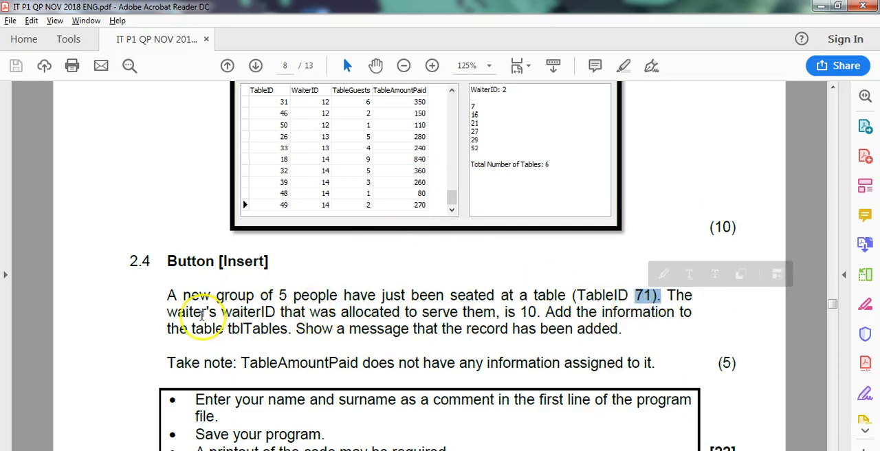
mouse_move(286, 316)
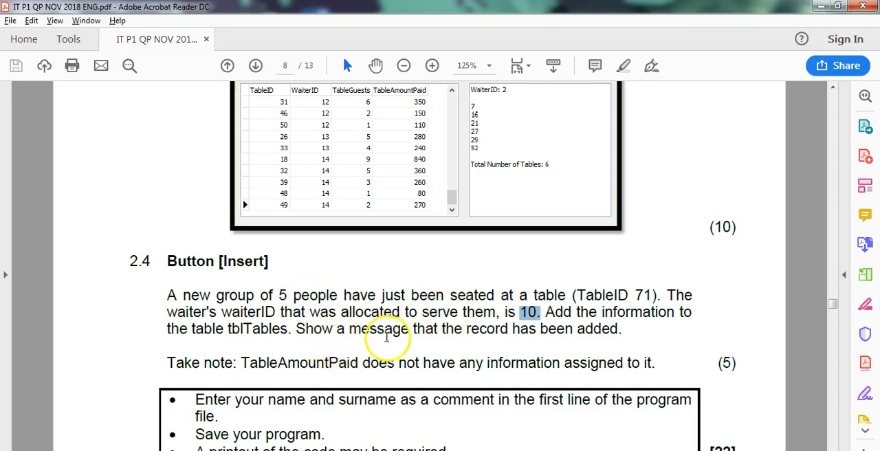
mouse_move(559, 341)
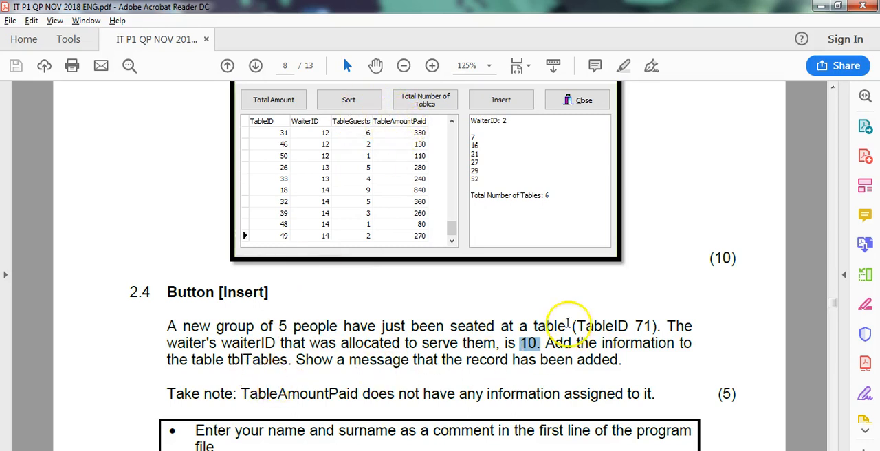
mouse_move(300, 308)
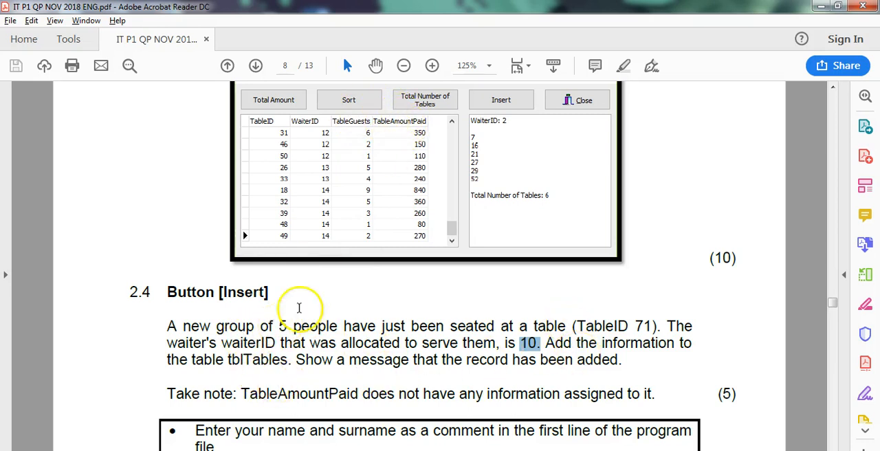
mouse_move(528, 278)
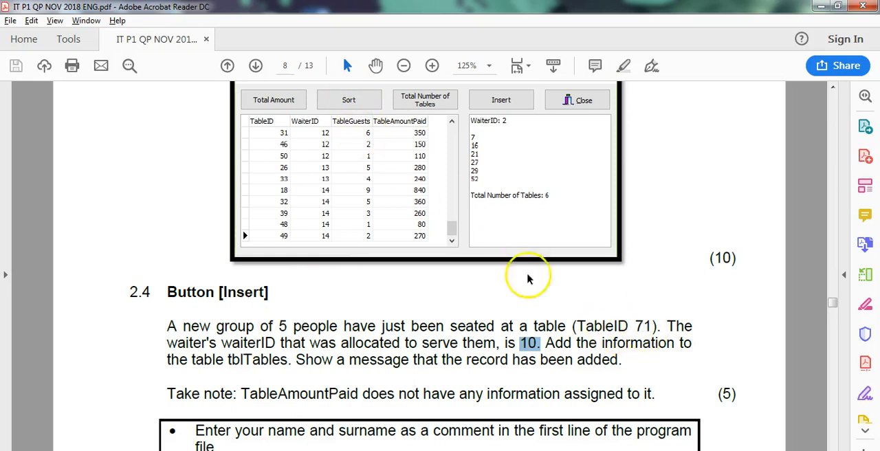
mouse_move(639, 327)
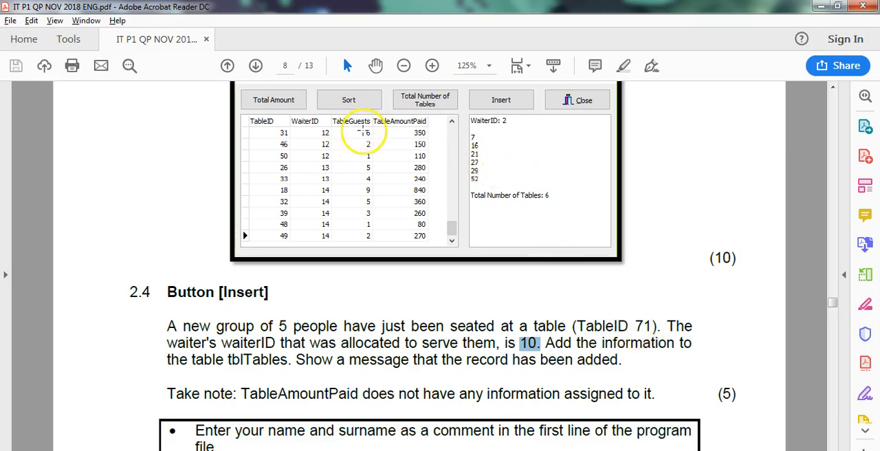
mouse_move(552, 362)
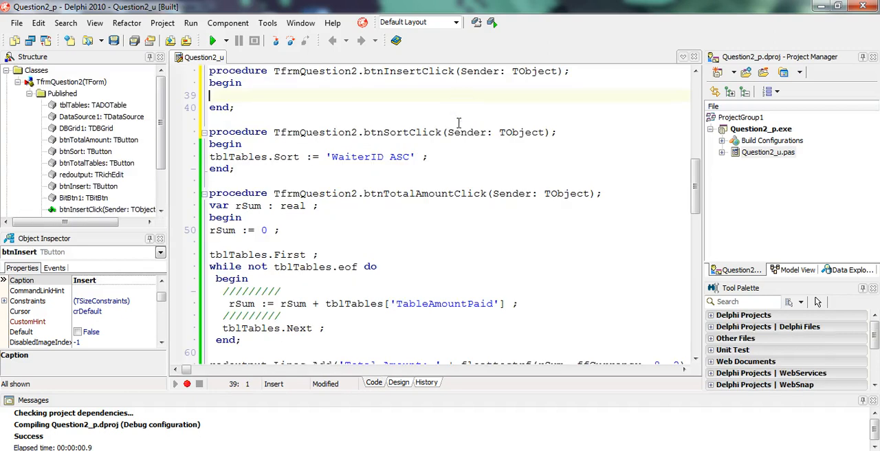
- Write tblTables.Insert followed by the assignment tblTables['TableID'] := 71 ;
text(tblTables)
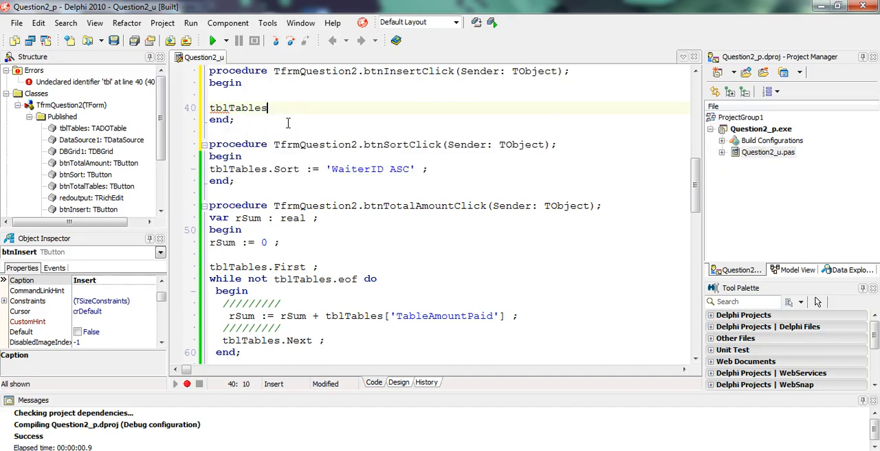
text(.Insert ;)
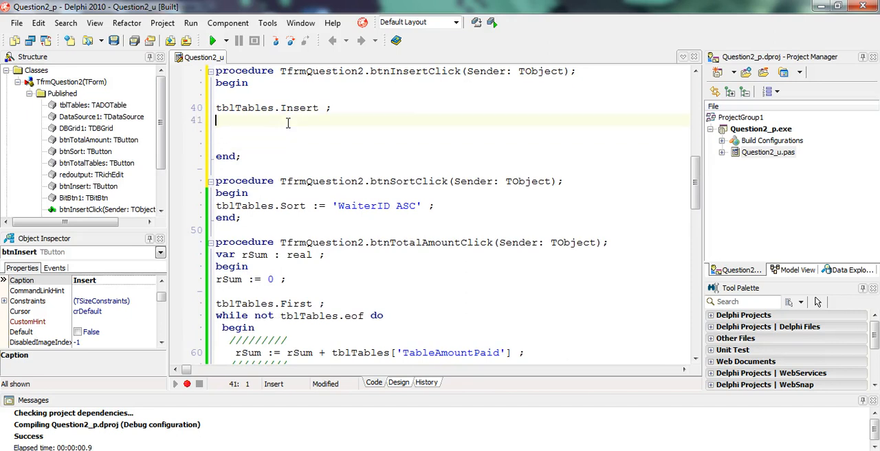
text(tblTables)
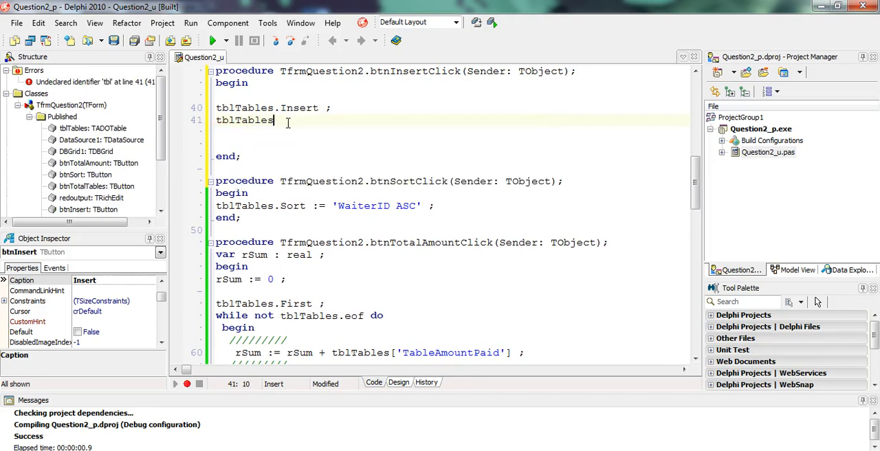
text(['TableID)
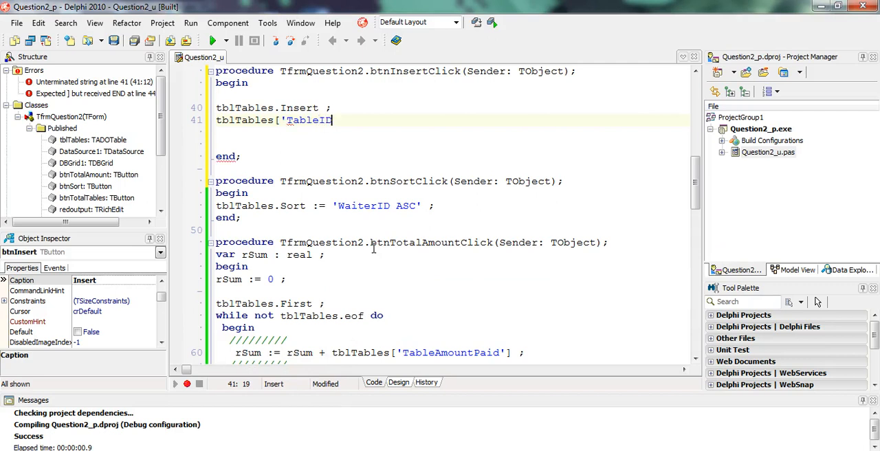
text('] :=)
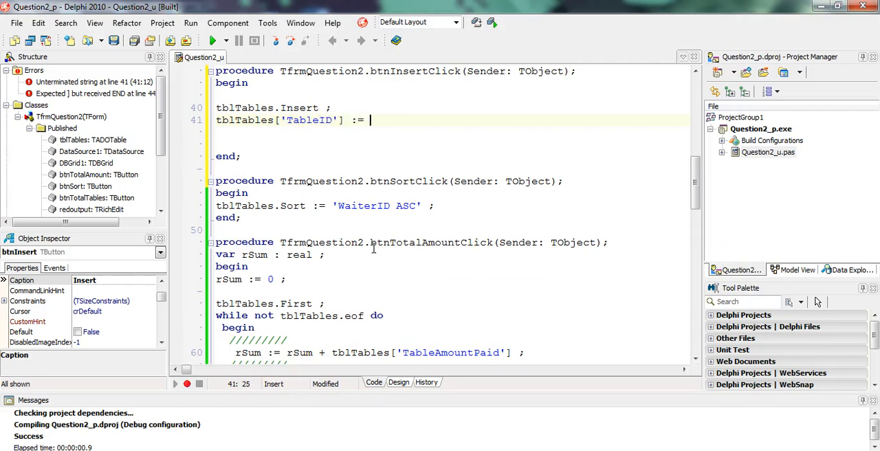
text(71 ;)
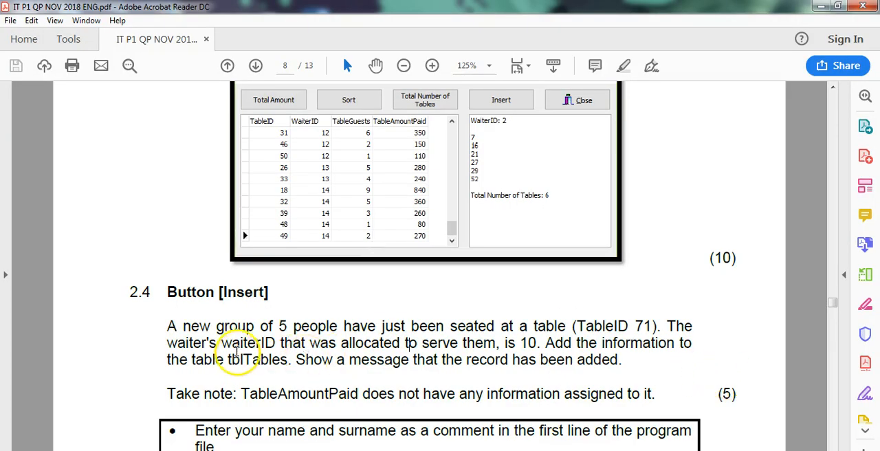
mouse_move(396, 251)
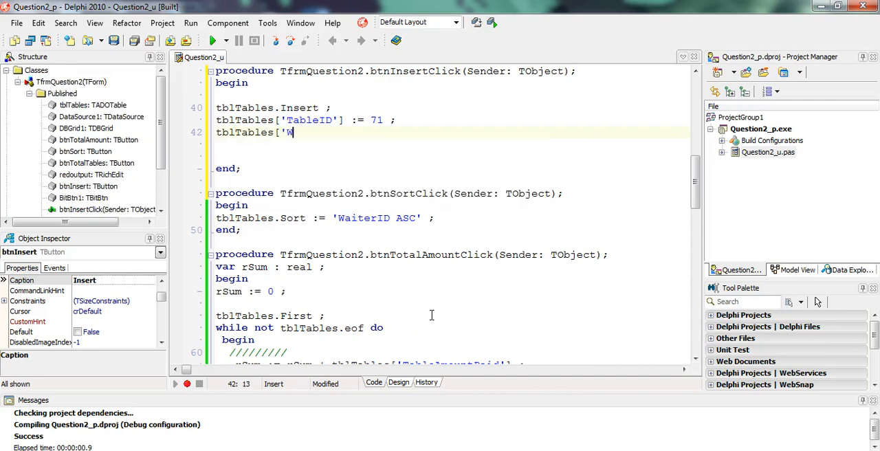
- Complete the assignment tblTables['WaiterID'] := 10 ;
text(aiterID)
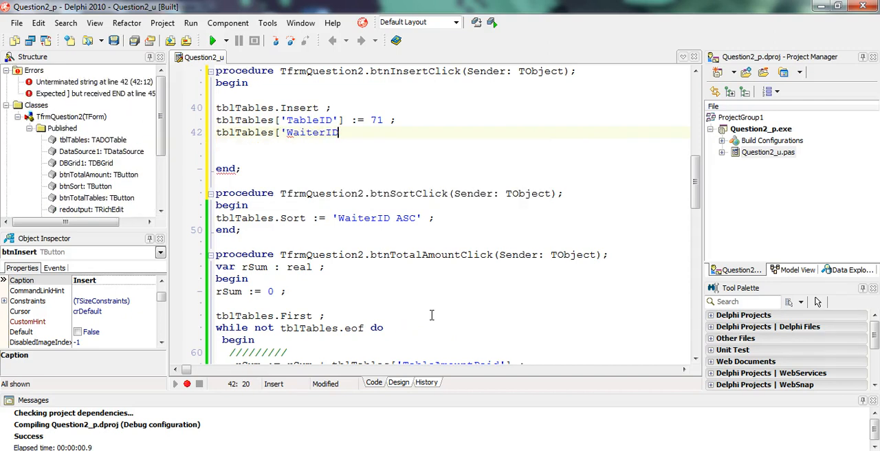
text('] := 10 ;)
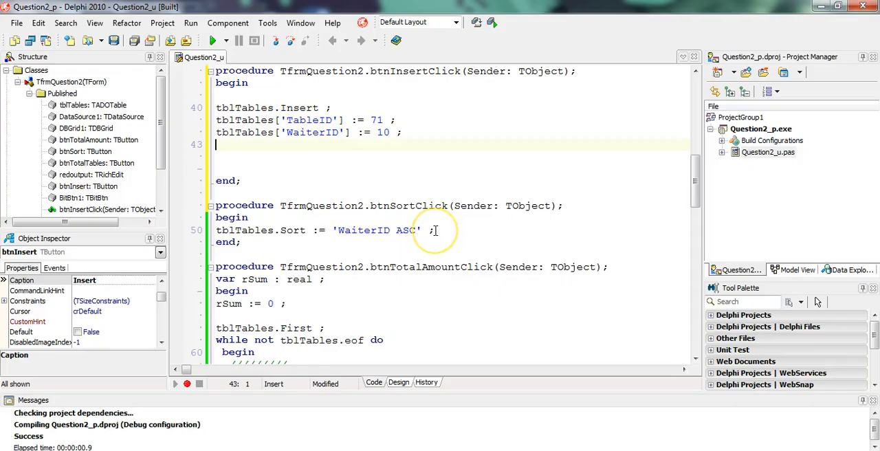
- Add the assignment tblTables['TableGuests'] := 5 ;
text(tblTables)
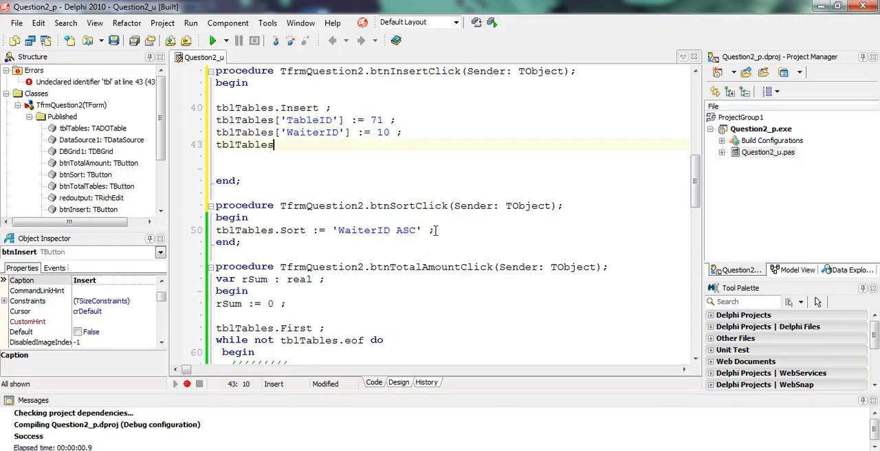
text(['Table)
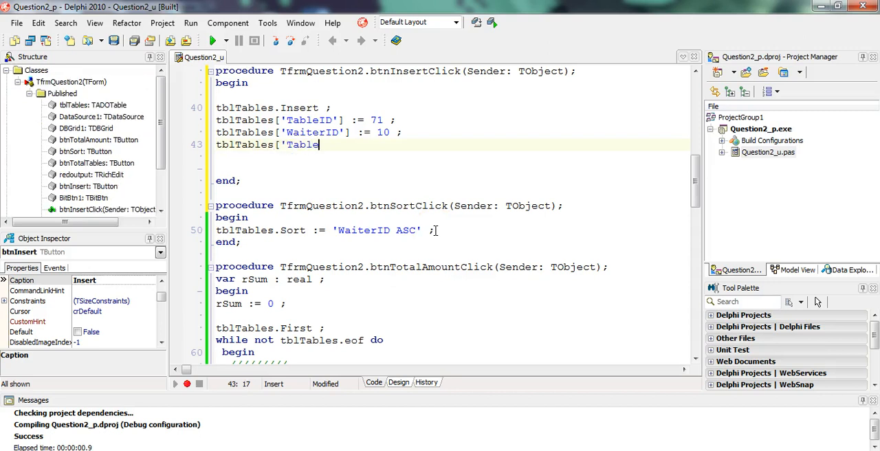
text(Guests)
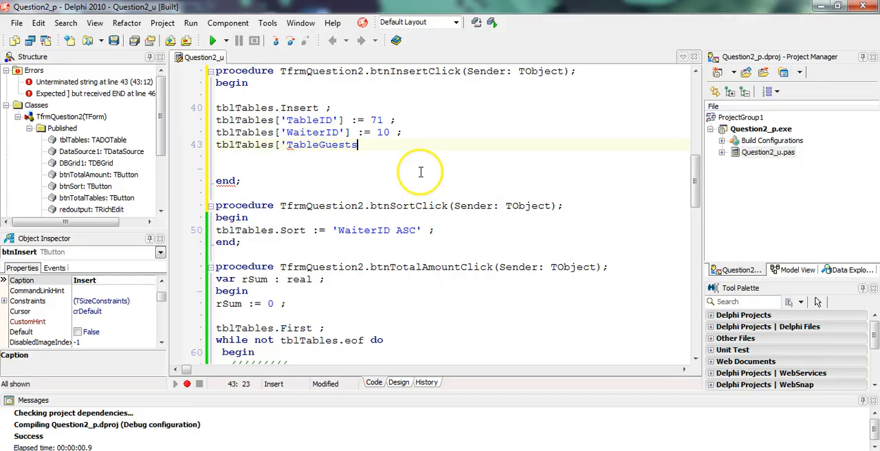
text('])
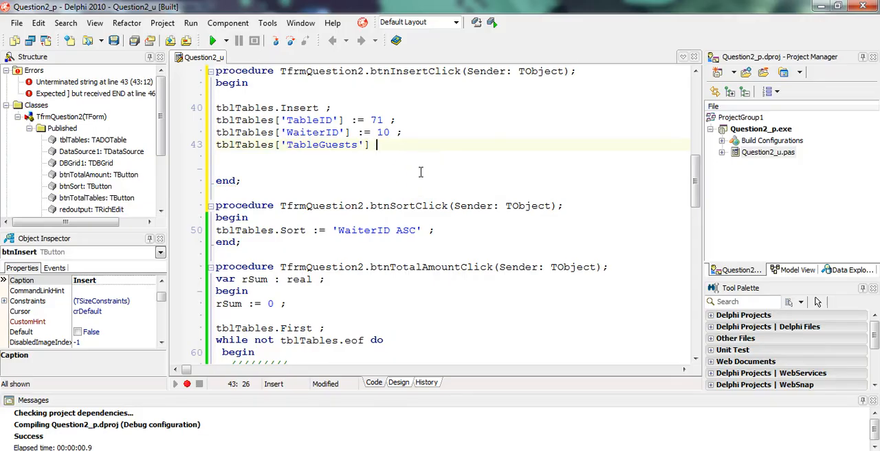
text(:= 5 ;)
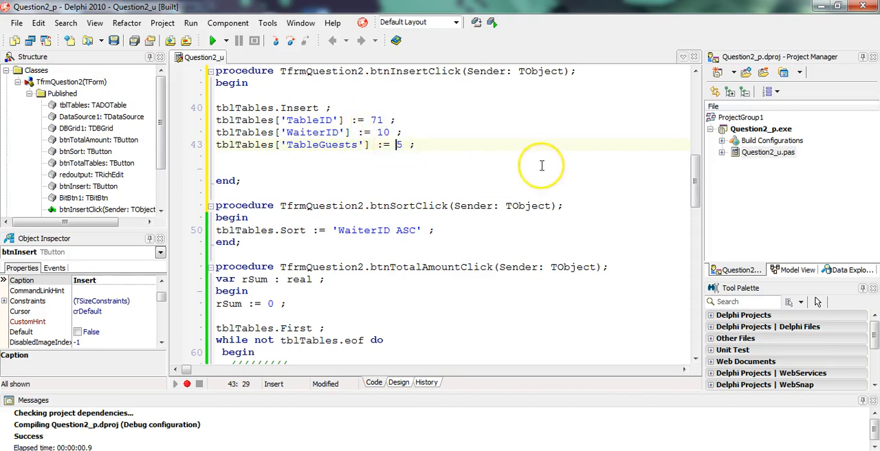
text('5')
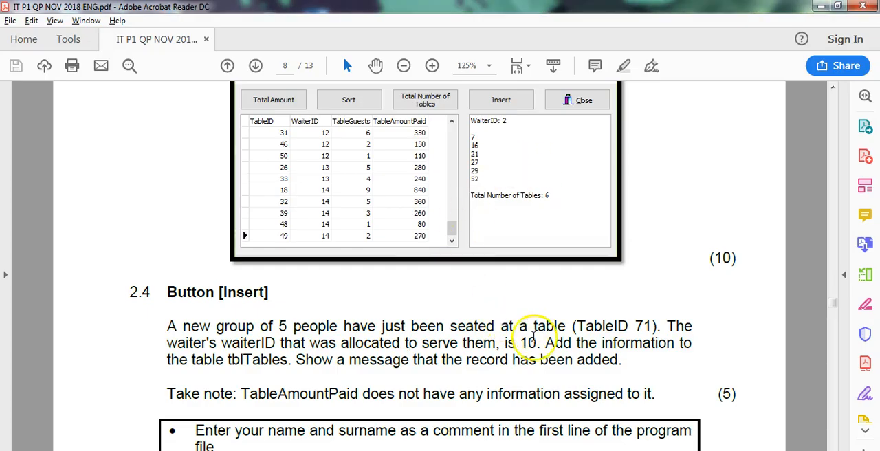
mouse_move(429, 167)
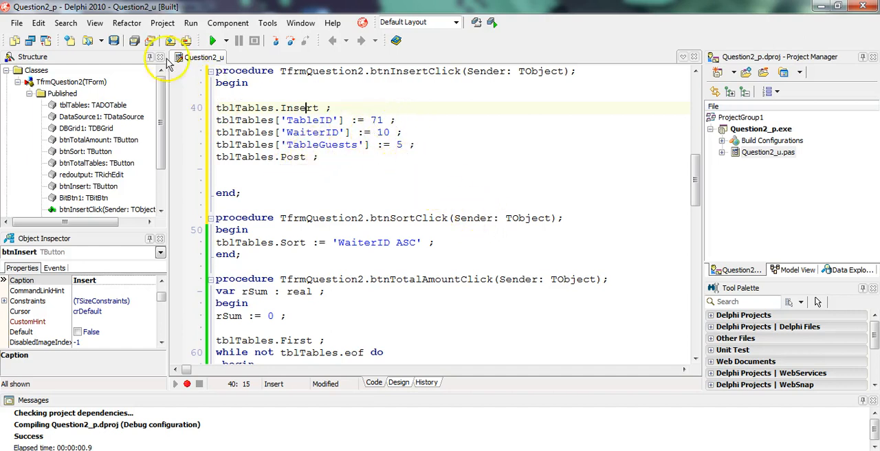
mouse_move(211, 43)
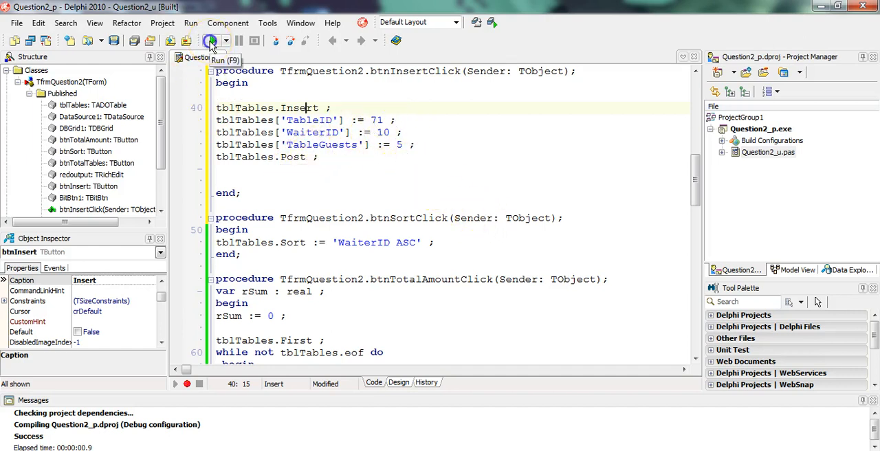
- Run the project, test Insert, and break at the 'TableID cannot be modified' exception
click(209, 41)
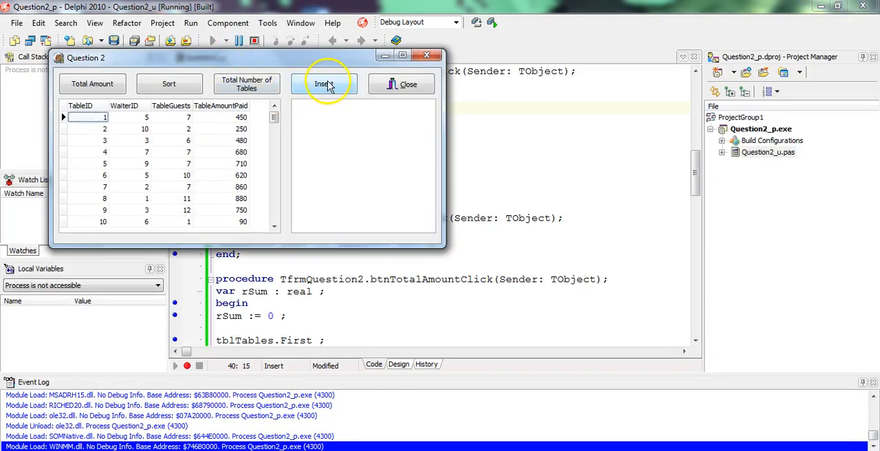
click(324, 84)
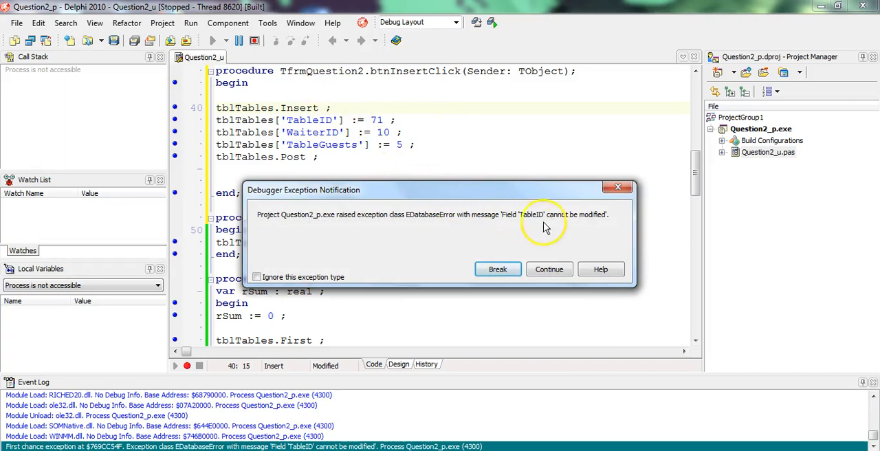
mouse_move(498, 269)
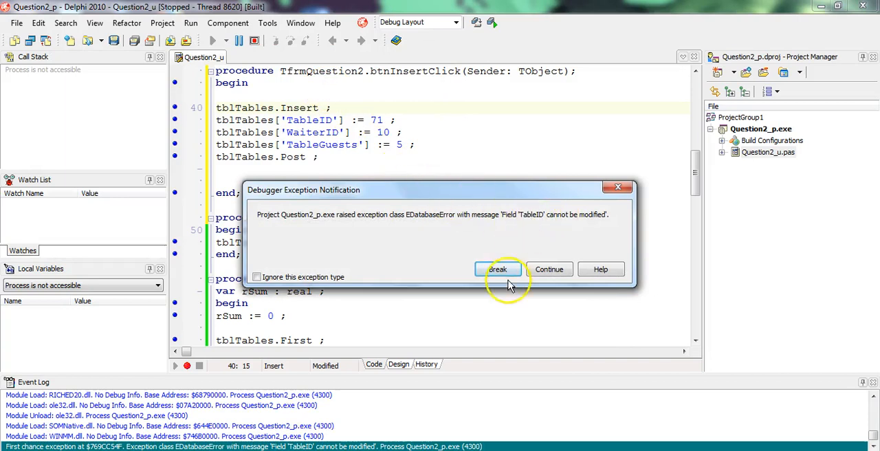
click(498, 269)
text(//)
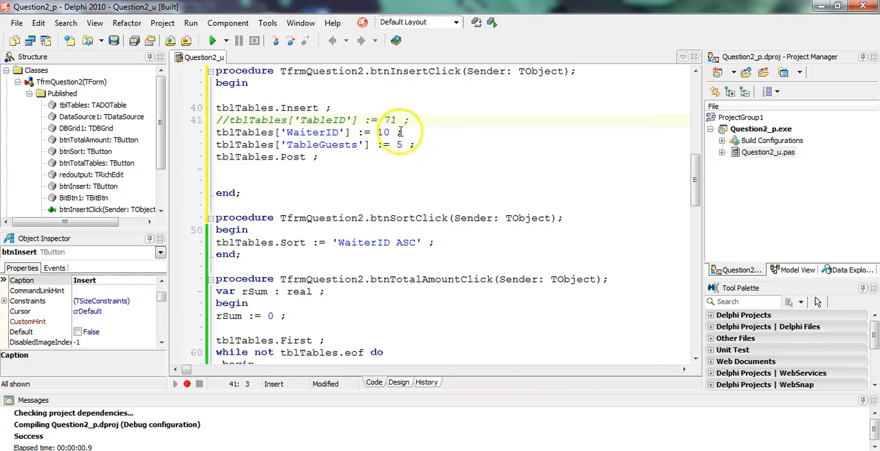
- Rerun the form with the TableID line commented out, then select the TableID field name
click(216, 40)
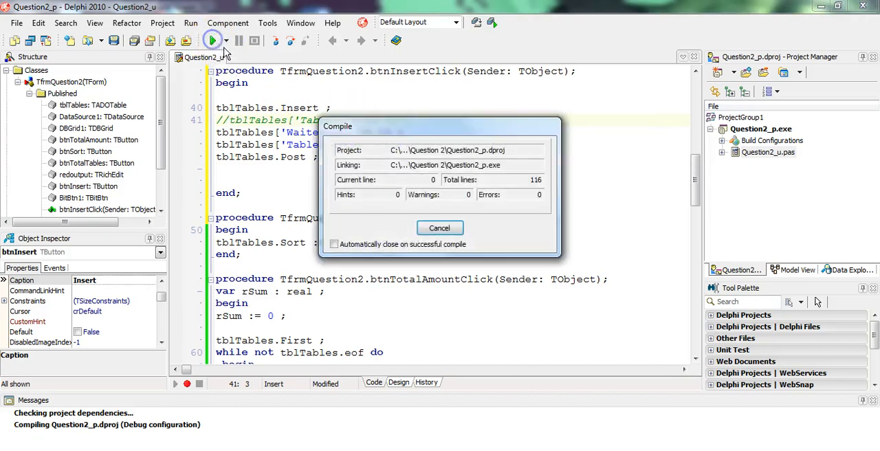
click(215, 40)
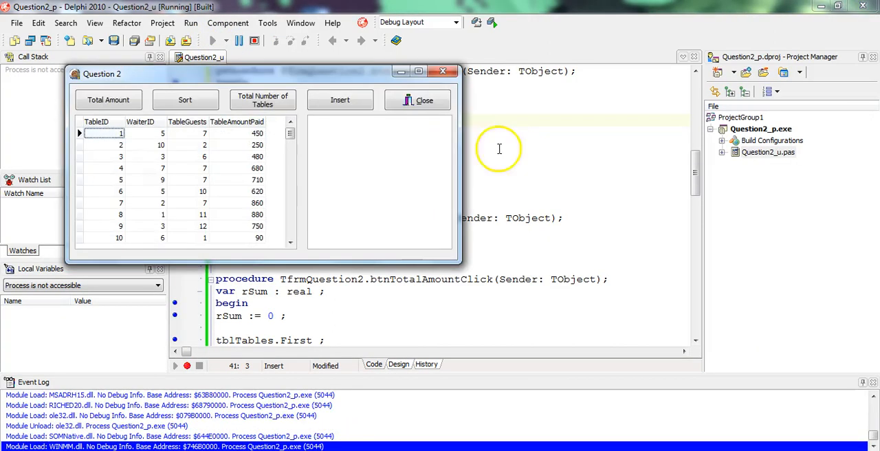
click(341, 99)
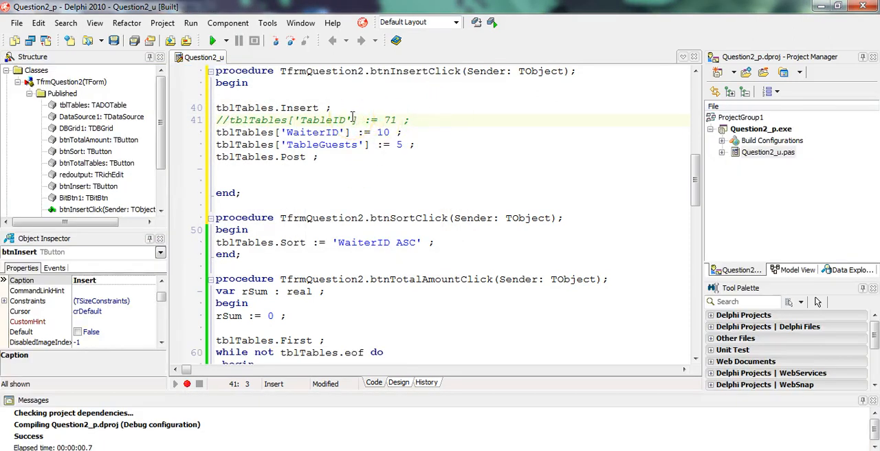
double_click(324, 119)
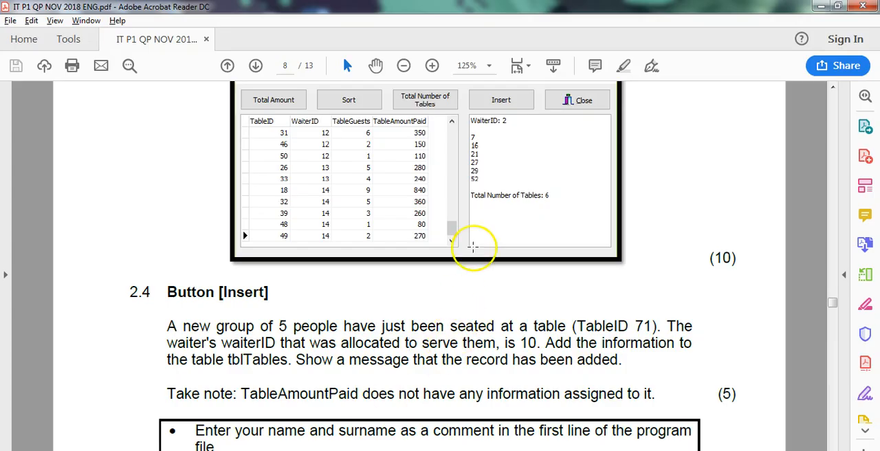
- Scroll to reread section 2.4 Button [Insert] requirements
scroll(down, 3)
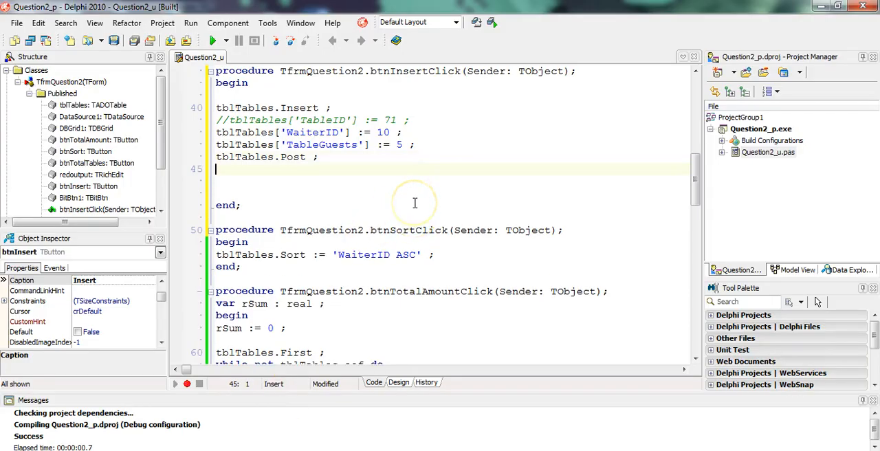
- Add showmessage('Record added') ; after tblTables.Post
text(showmessage)
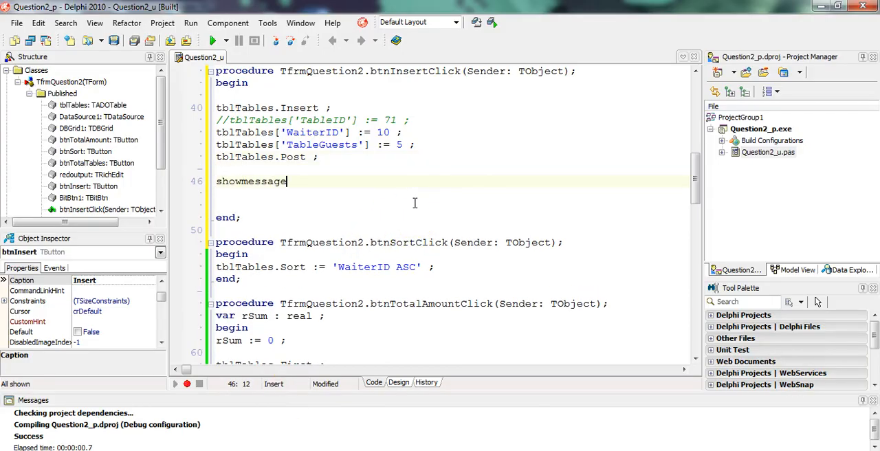
text(('Record a)
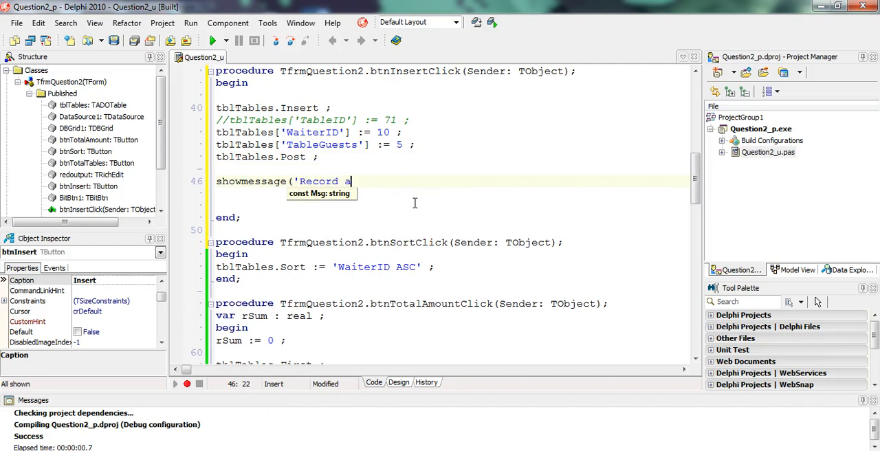
text(dded') ;)
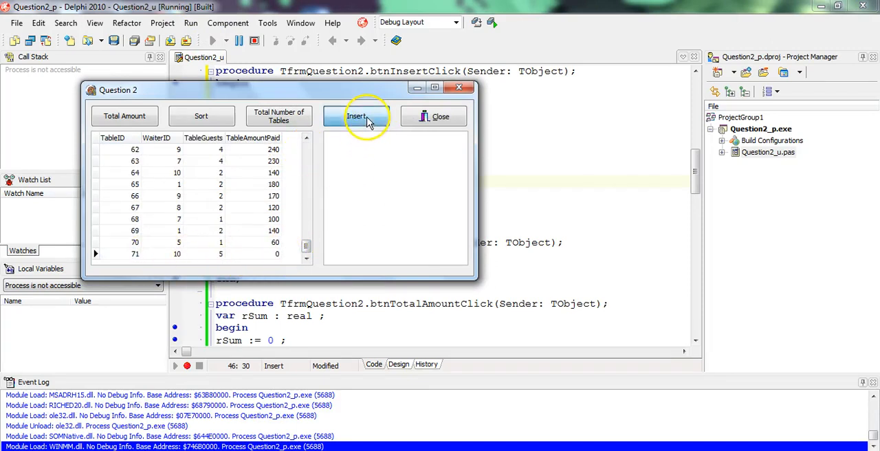
- Insert a record, dismiss the 'Record added' message, and close the Question 2 form
click(357, 116)
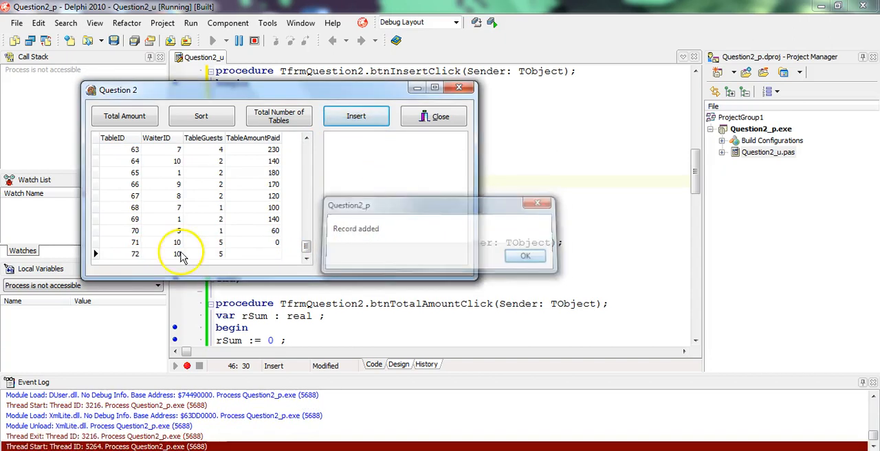
click(526, 256)
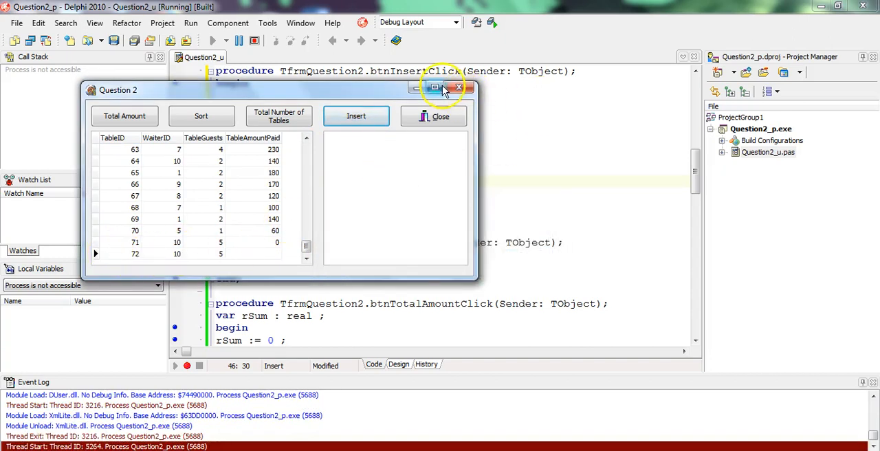
click(456, 88)
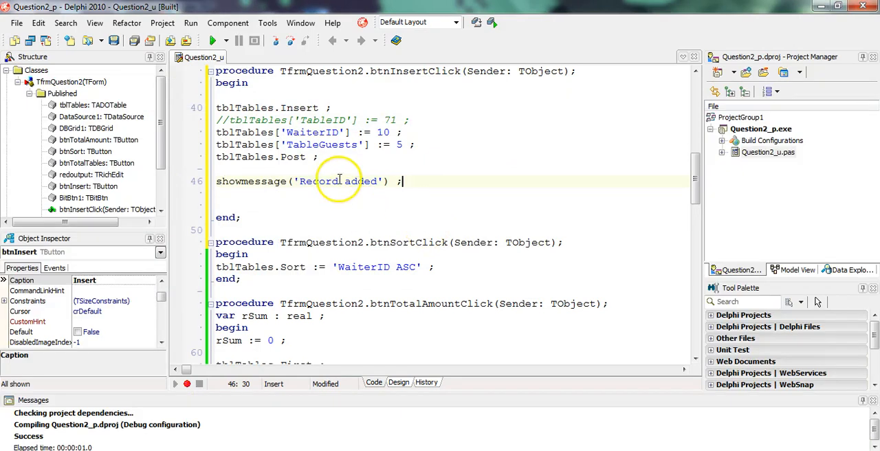
mouse_move(355, 223)
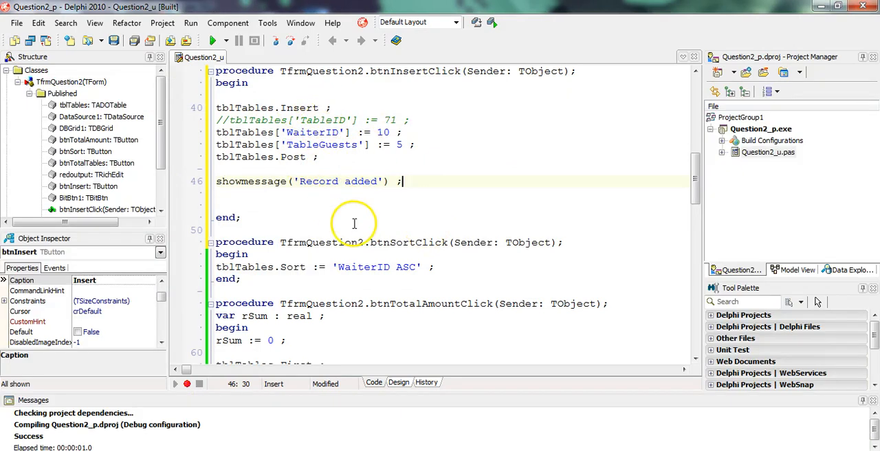